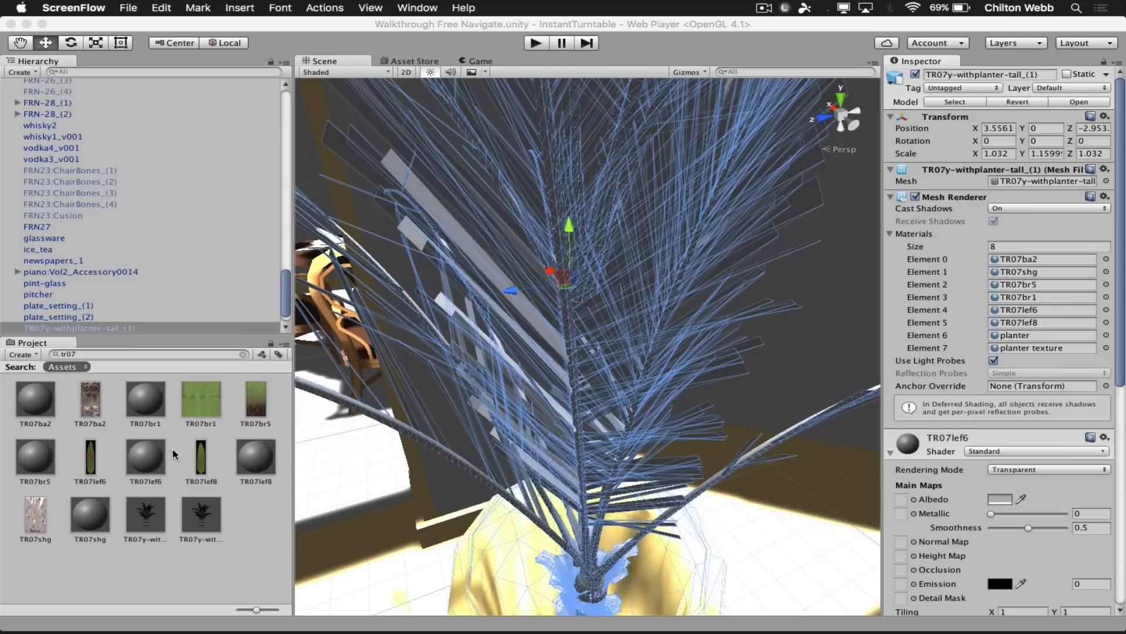
# - Assign the leaf and branch textures to the TR07lef6 and TR07br5 Albedo slots
pyautogui.scroll(-3)
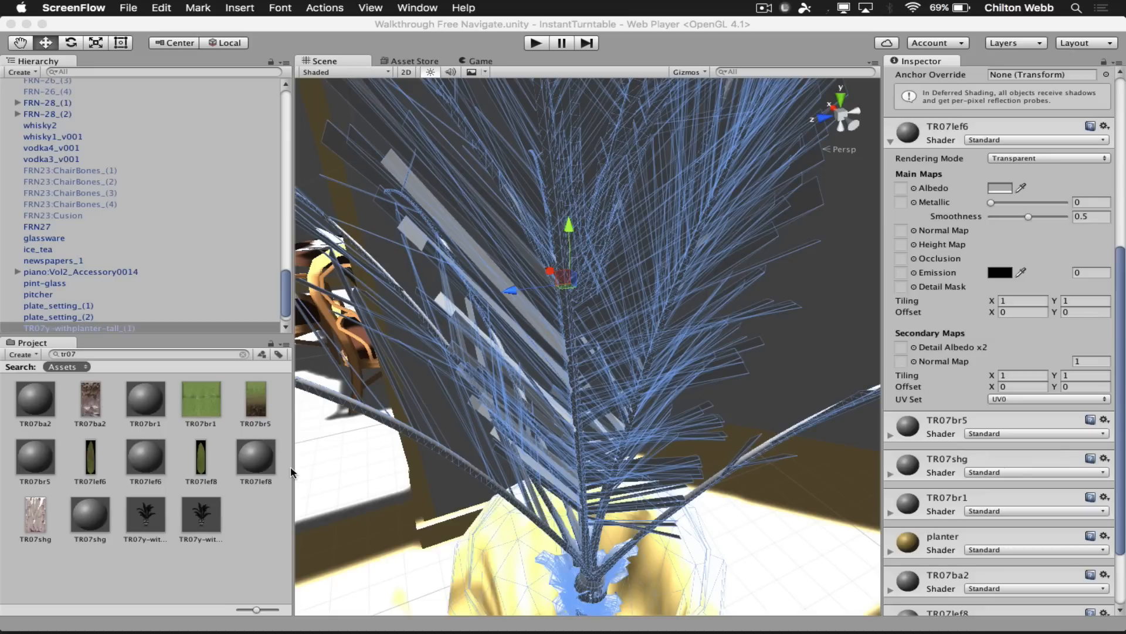
pyautogui.click(90, 463)
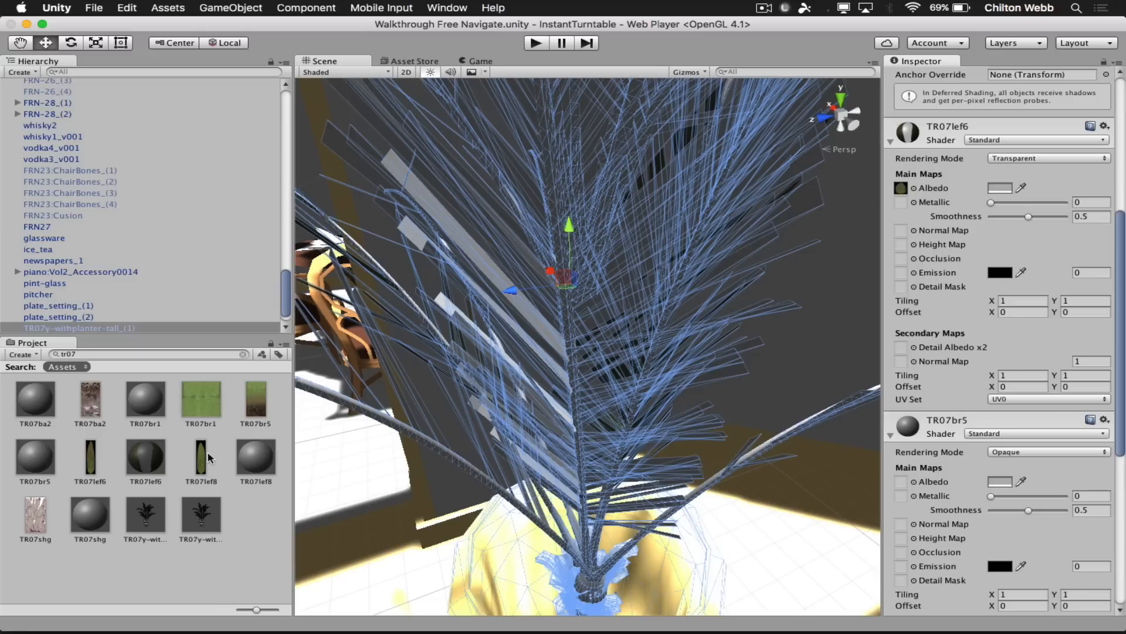
pyautogui.click(256, 399)
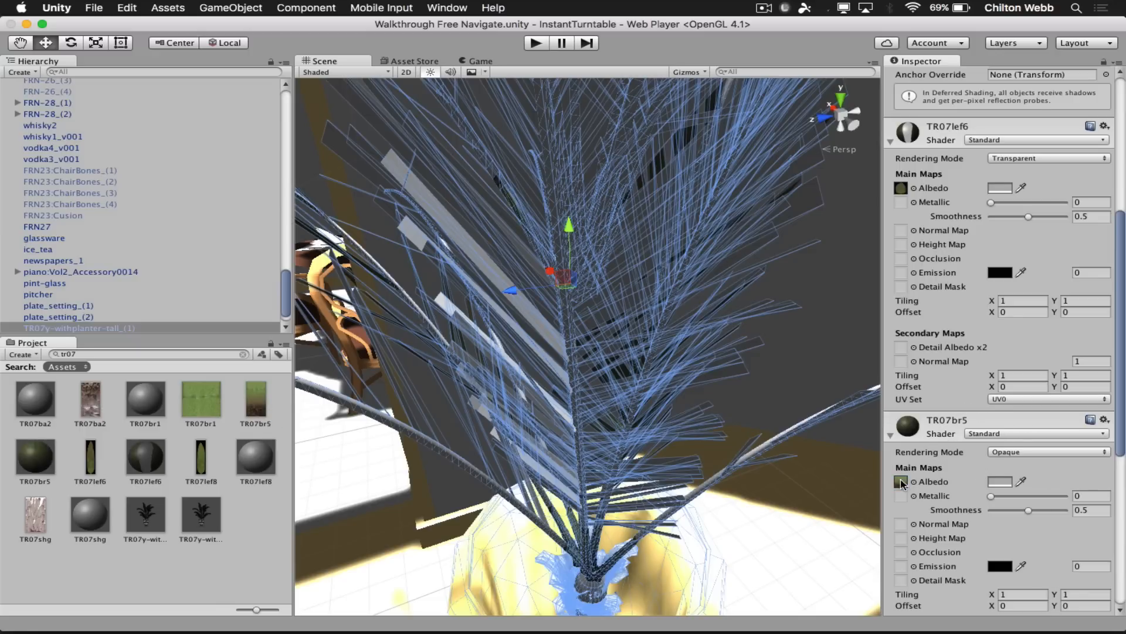
pyautogui.scroll(-3)
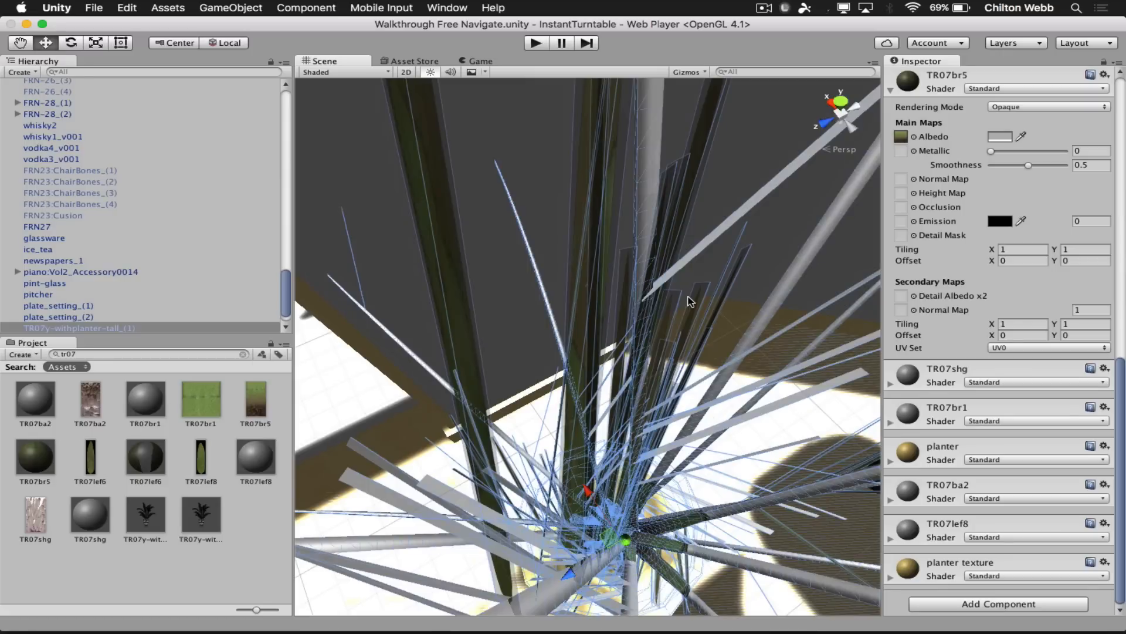
pyautogui.moveTo(460, 287)
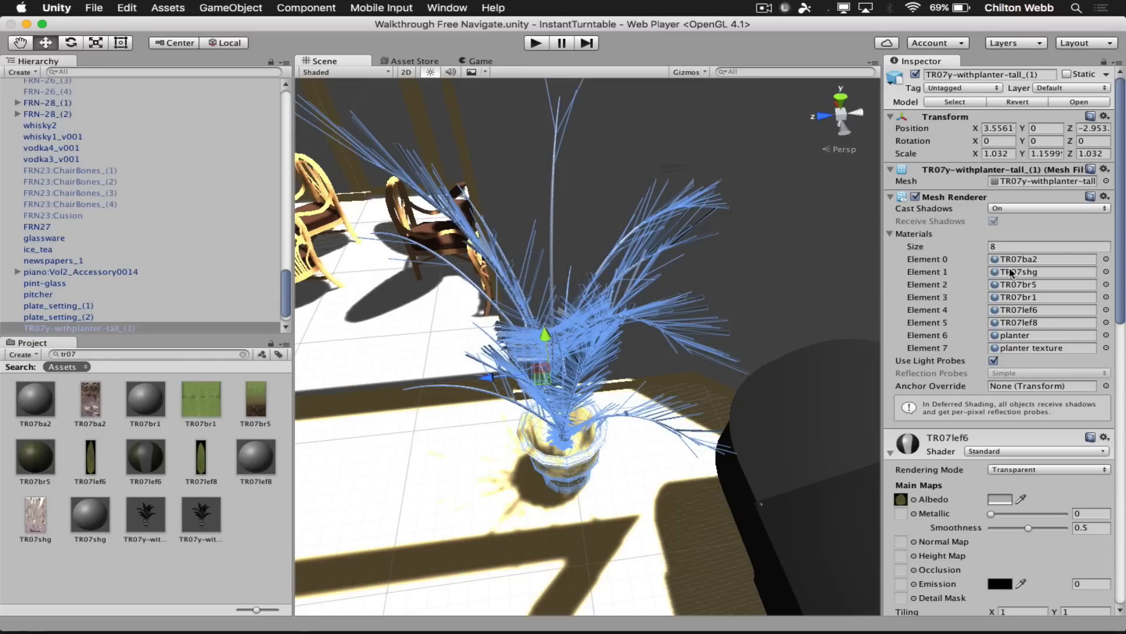
# - Apply textures to the TR07shg and TR07br1 materials' Albedo slots
pyautogui.scroll(-3)
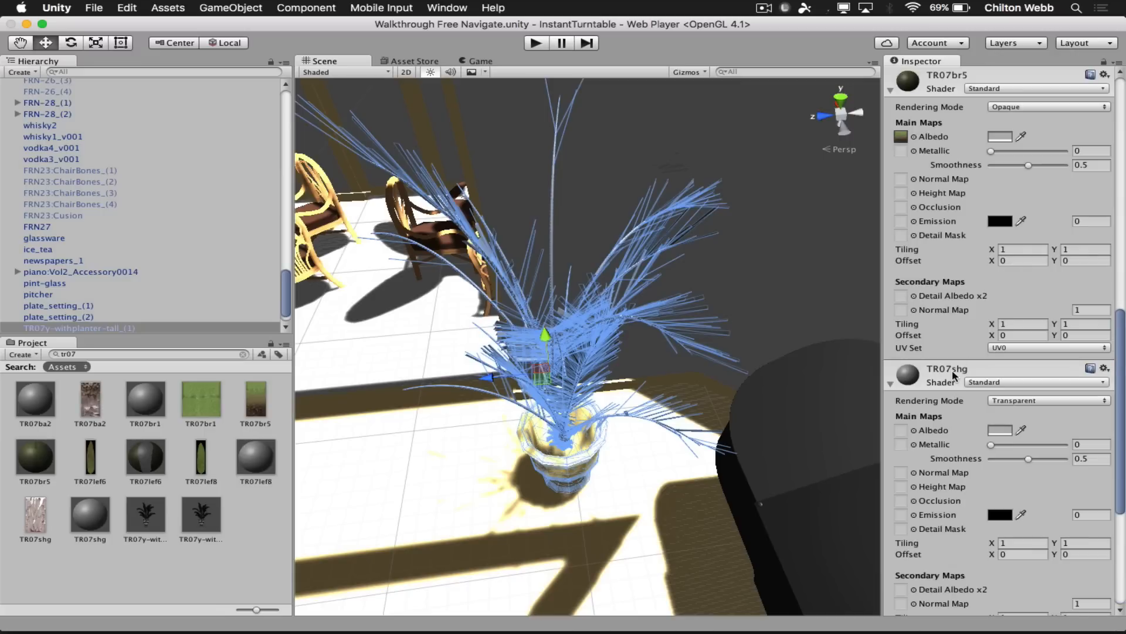
pyautogui.moveTo(189, 503)
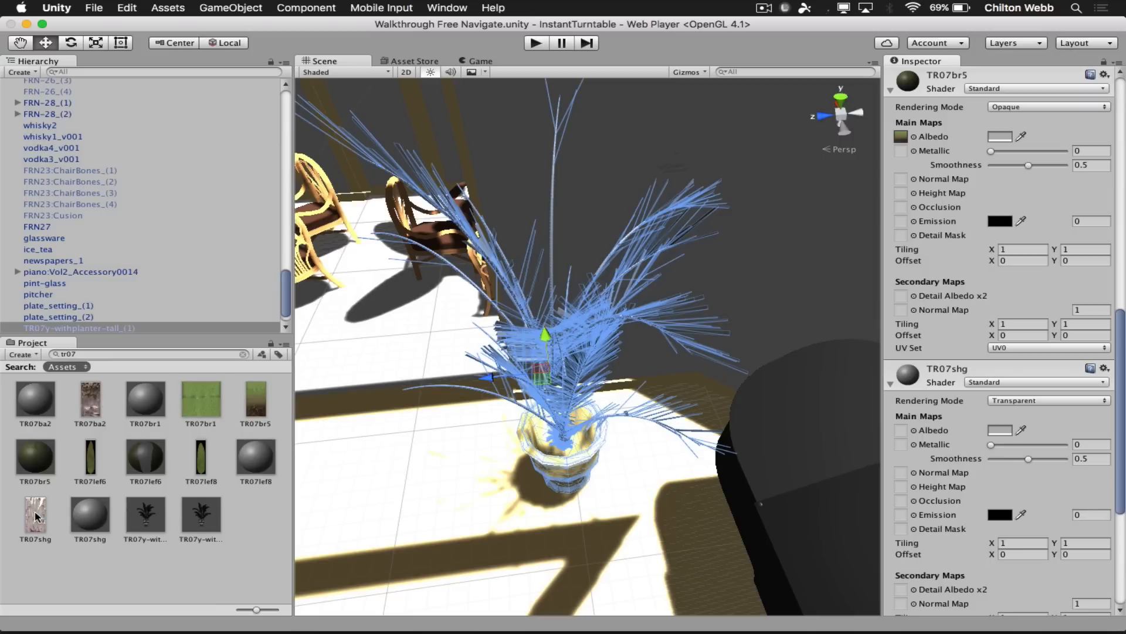
pyautogui.click(34, 515)
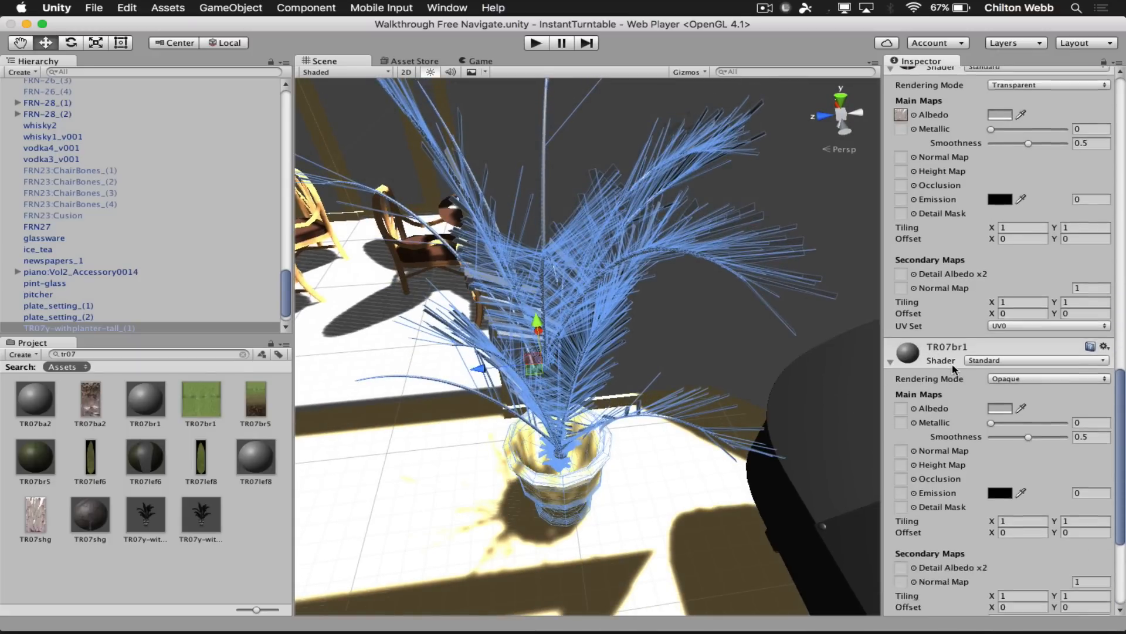
pyautogui.scroll(-3)
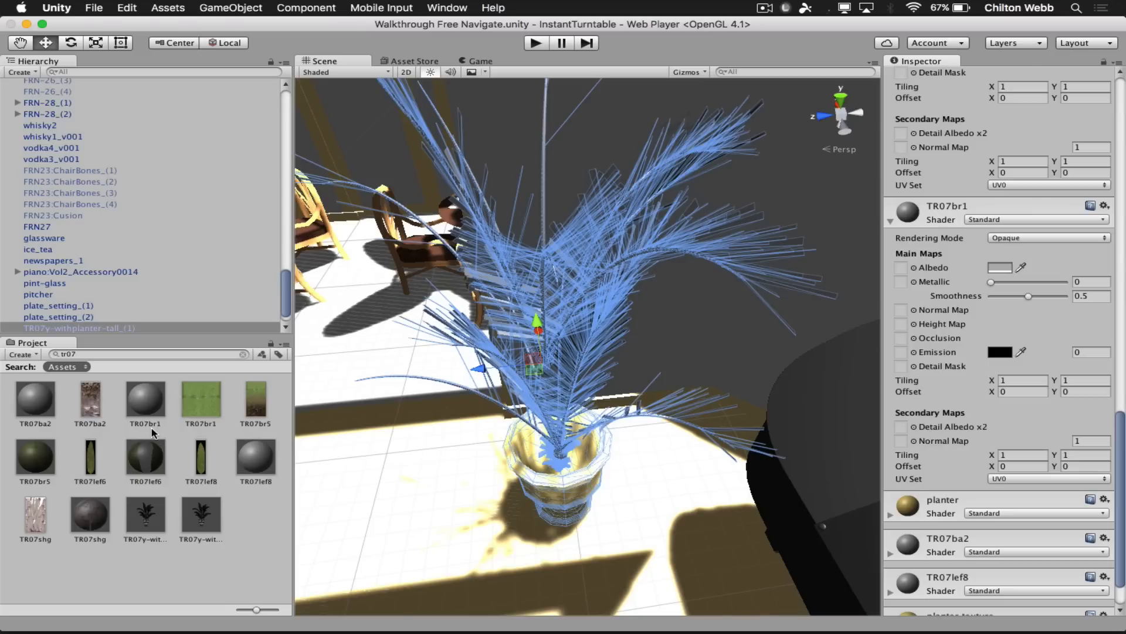
pyautogui.moveTo(171, 396)
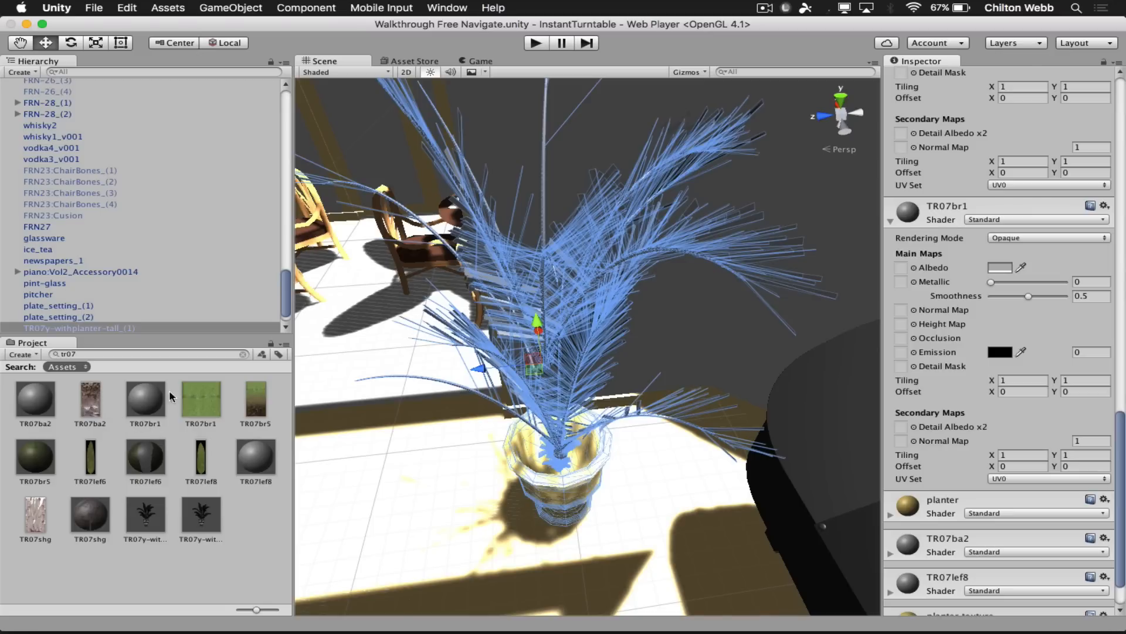
pyautogui.click(200, 398)
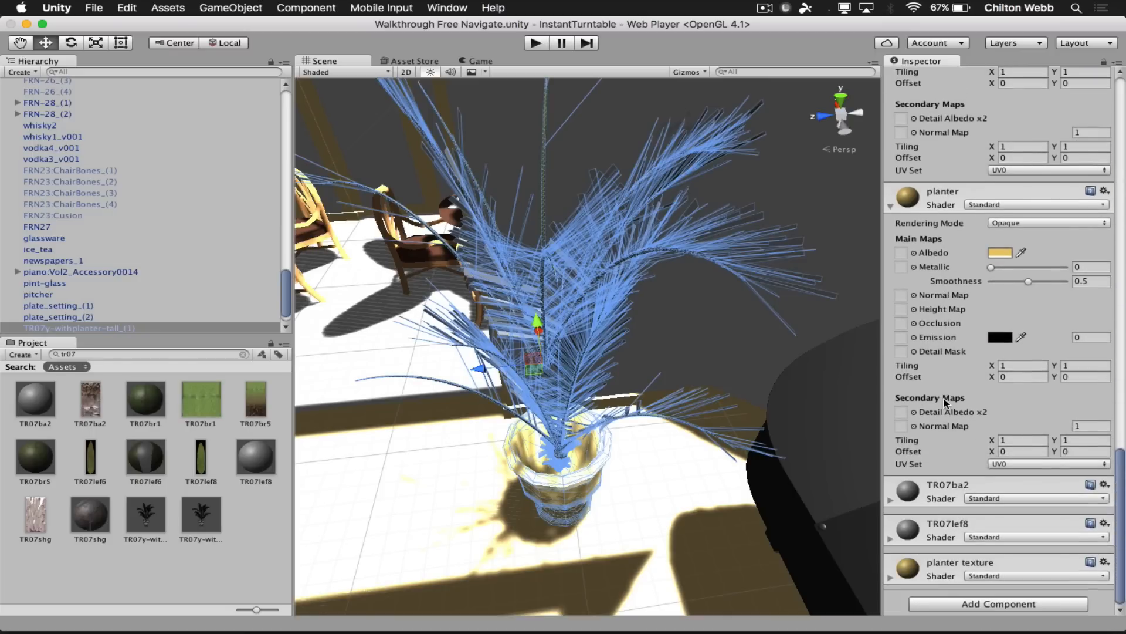
pyautogui.moveTo(285, 378)
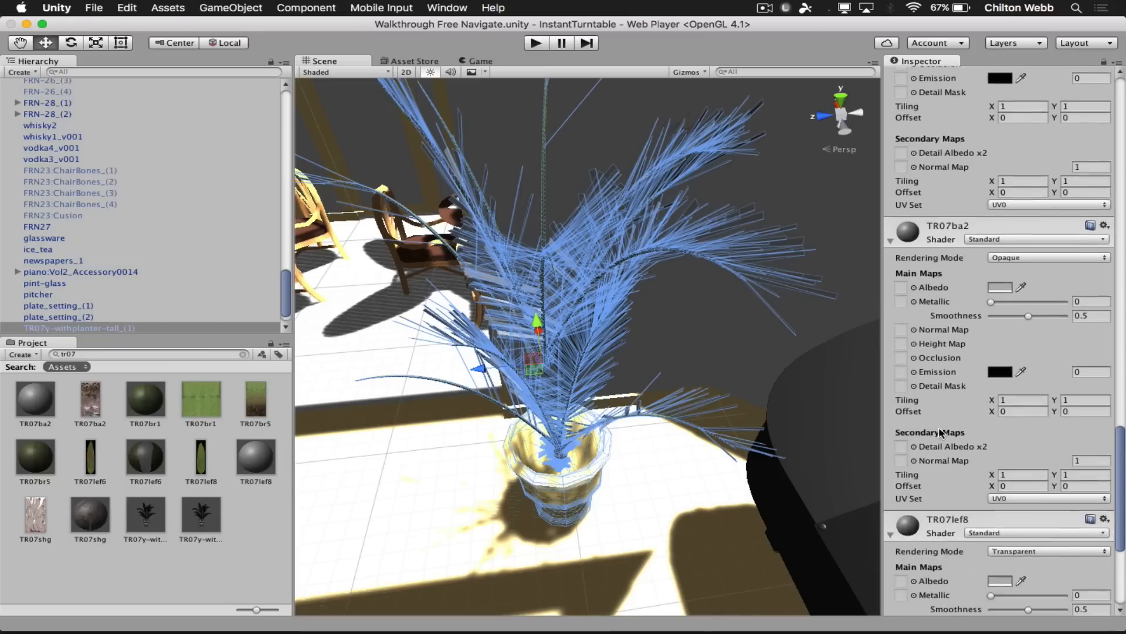
# - Apply the leaf texture to TR07lef8 and the pot texture to TR07ba2
pyautogui.scroll(-3)
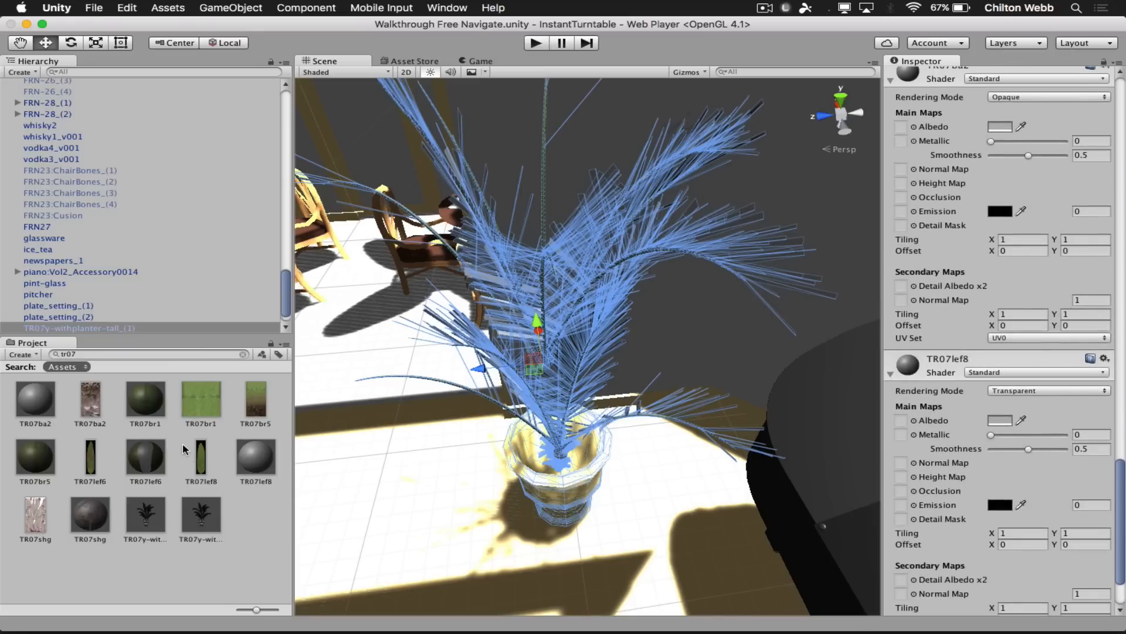
pyautogui.click(202, 460)
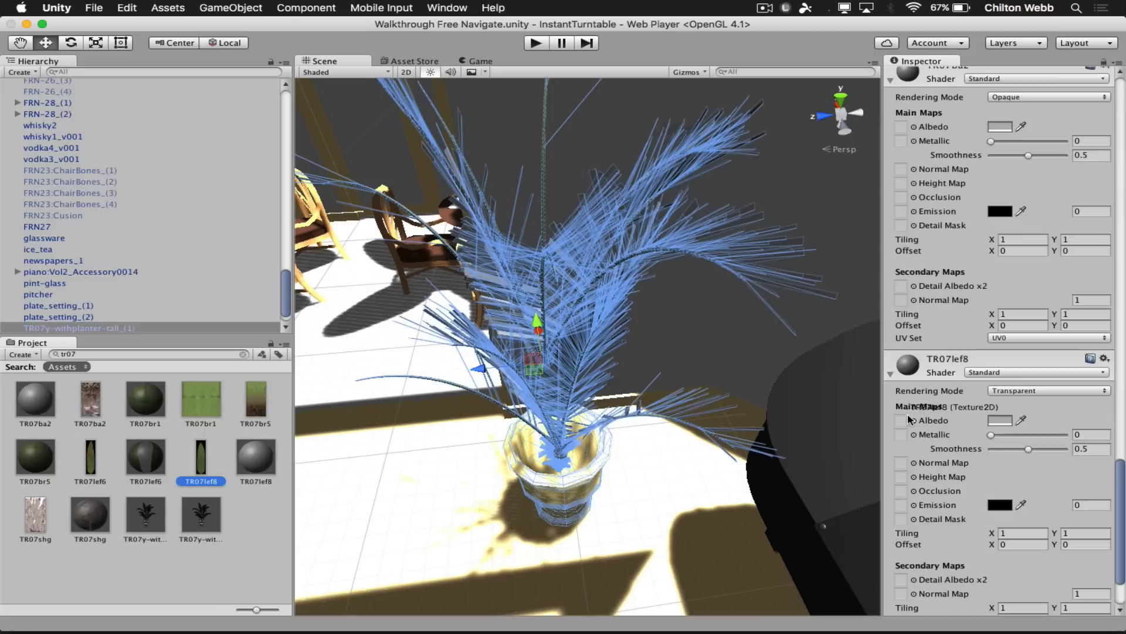
pyautogui.scroll(-3)
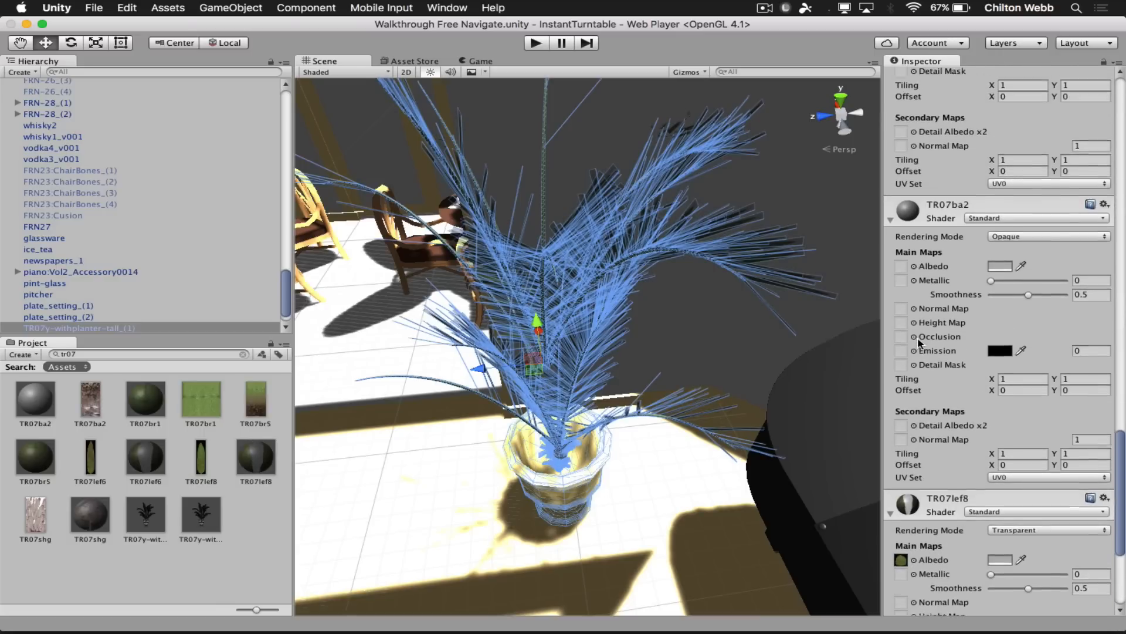
pyautogui.scroll(-3)
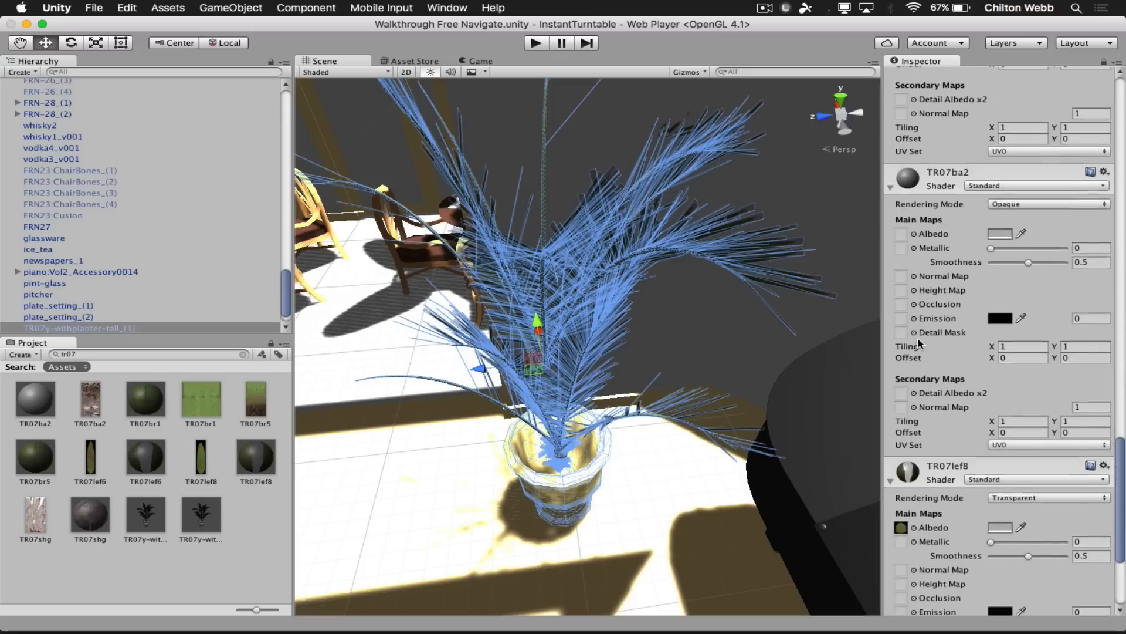
pyautogui.scroll(-3)
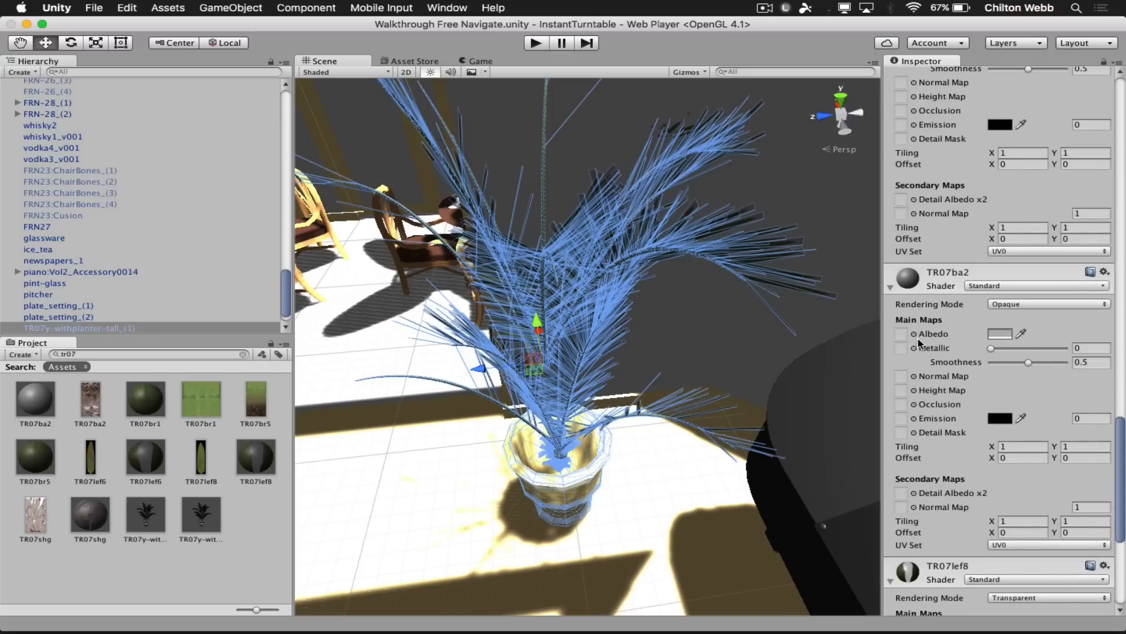
pyautogui.moveTo(115, 365)
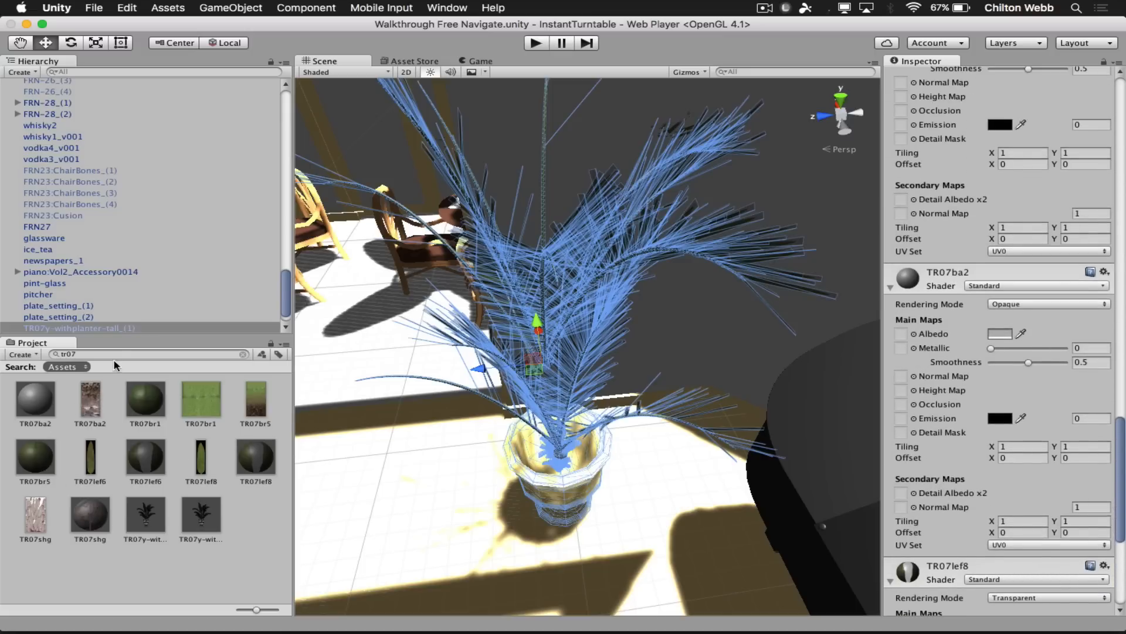
pyautogui.click(90, 400)
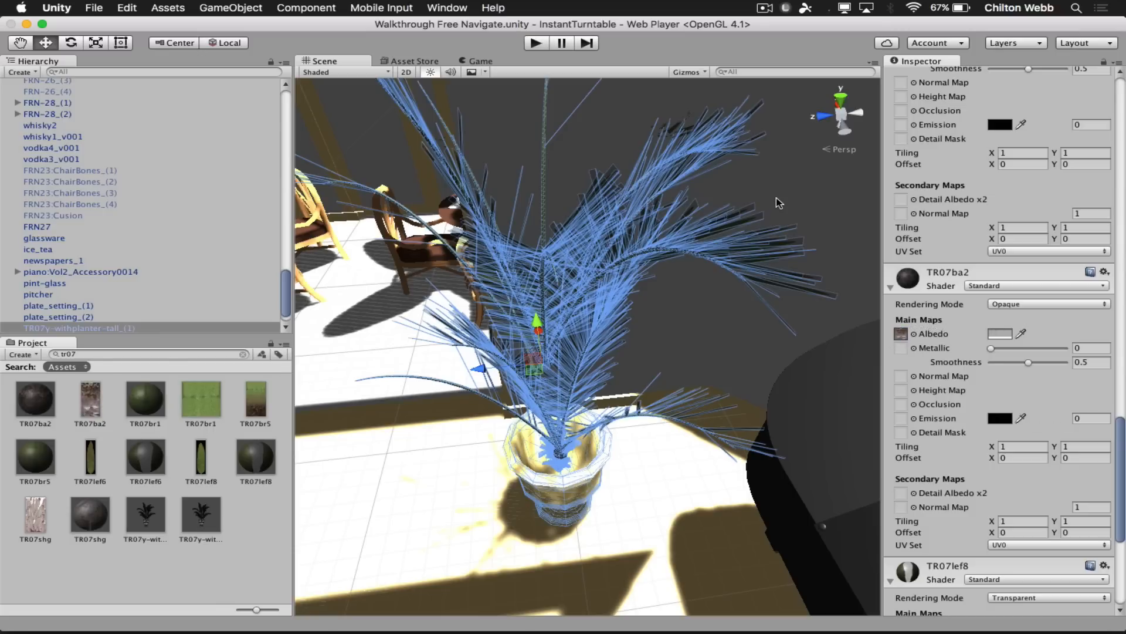
pyautogui.moveTo(758, 176)
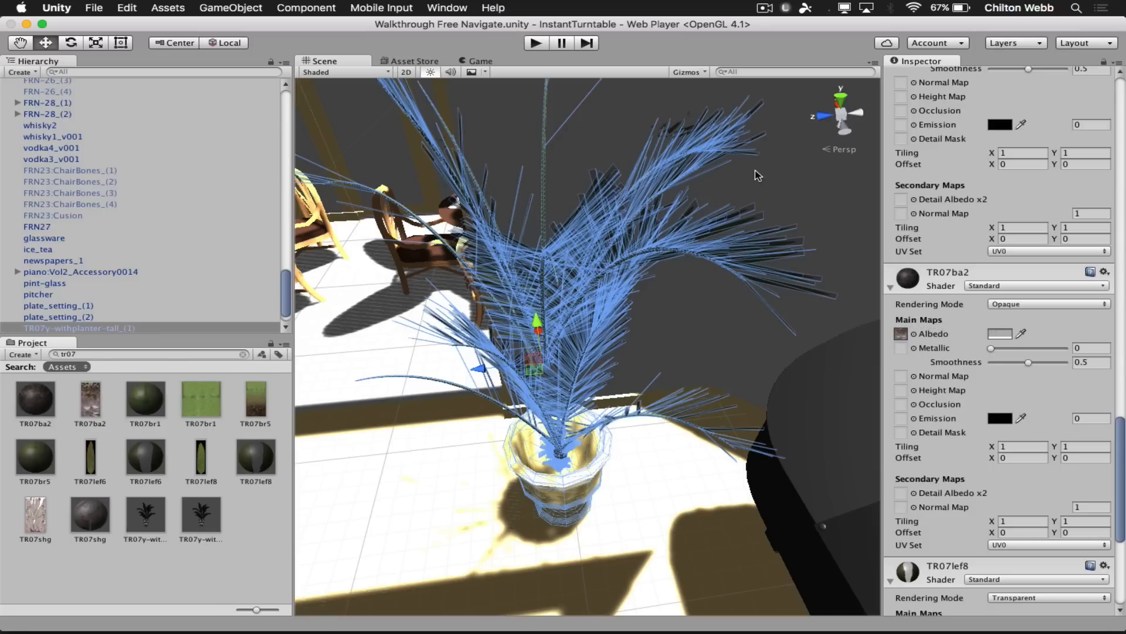
pyautogui.click(21, 95)
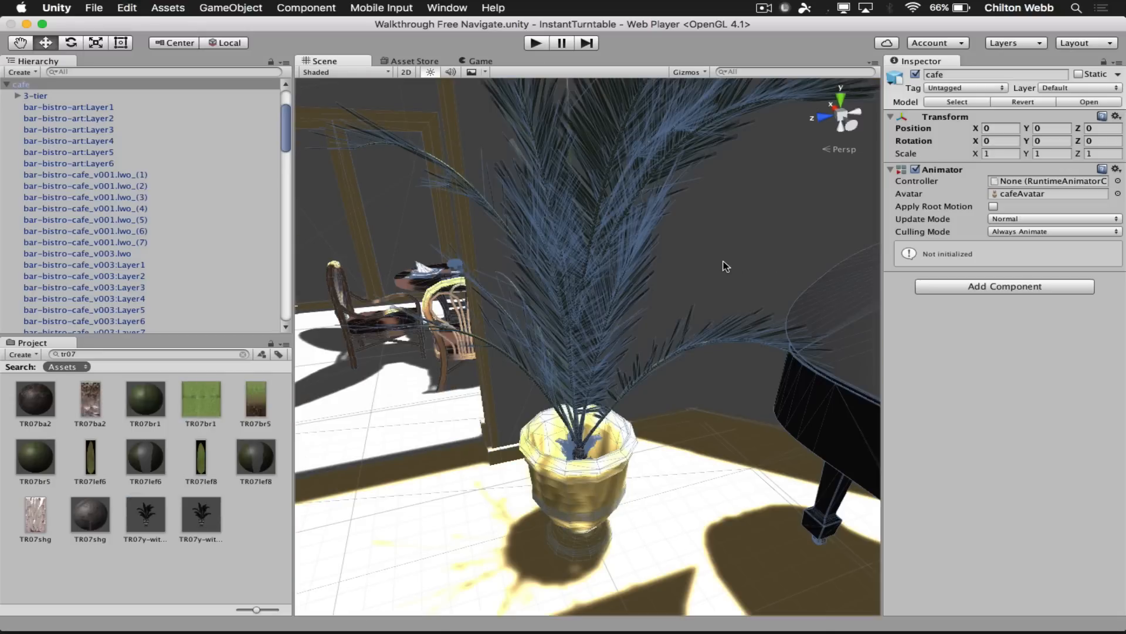
# - Set Rendering Mode to Cutout on both the TR07lef6 and TR07lef8 leaf materials
pyautogui.click(79, 327)
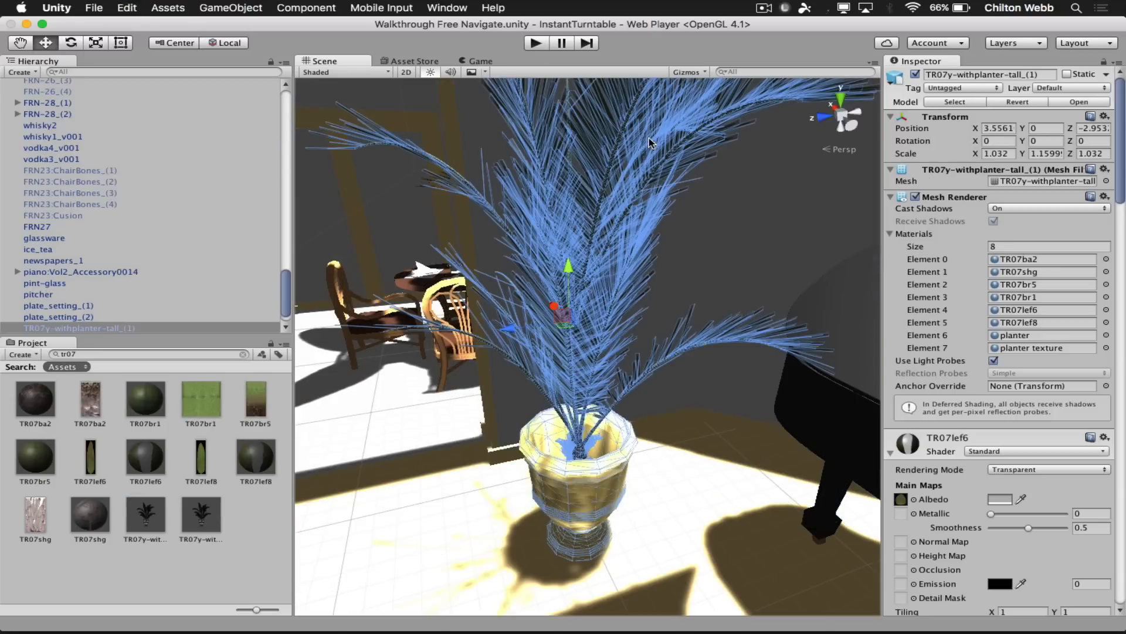
pyautogui.scroll(-3)
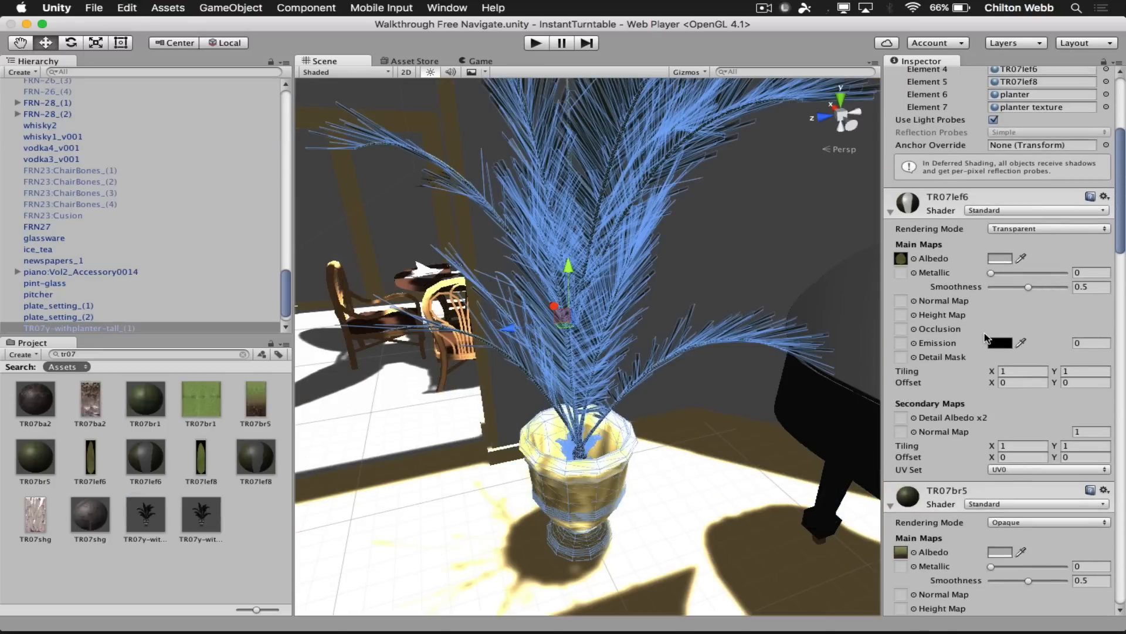
pyautogui.click(1047, 228)
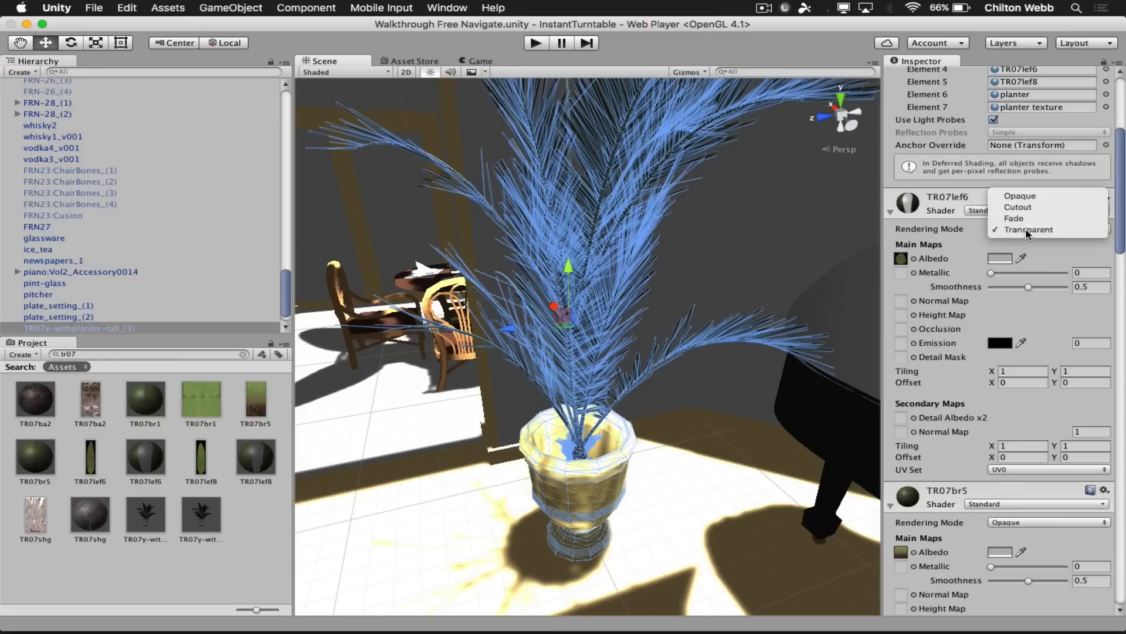
pyautogui.moveTo(1028, 207)
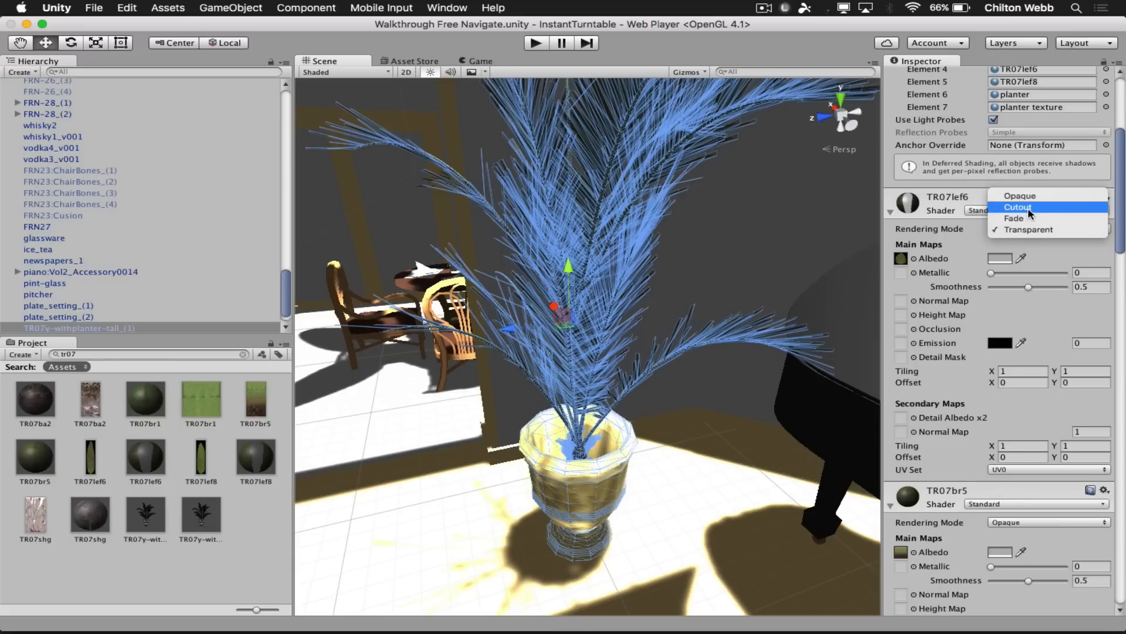
pyautogui.click(1018, 208)
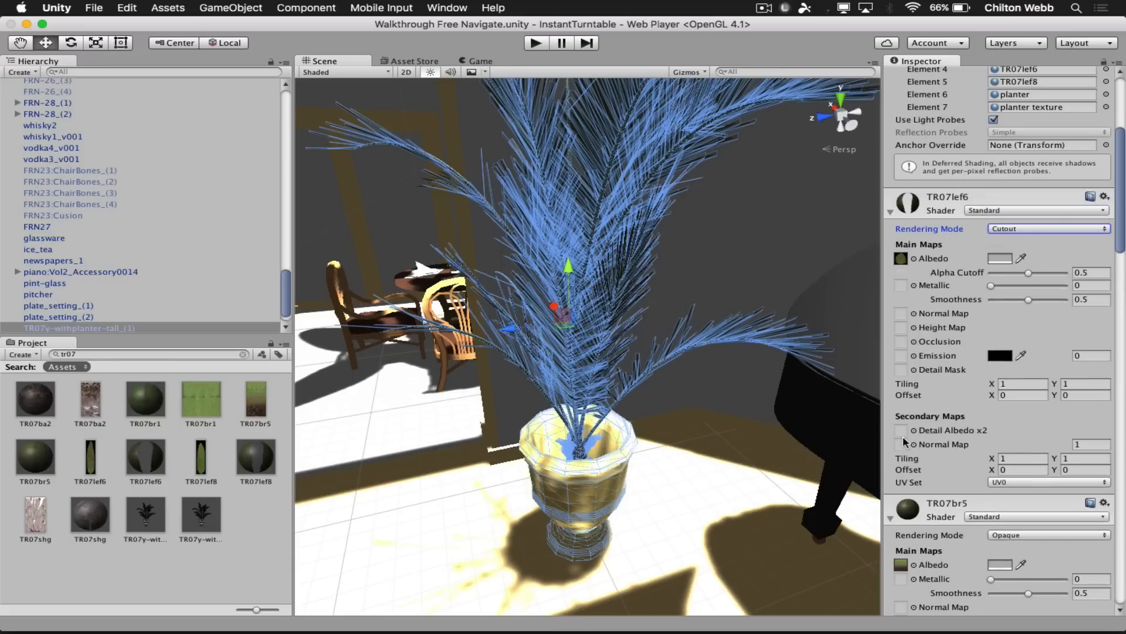
pyautogui.scroll(-3)
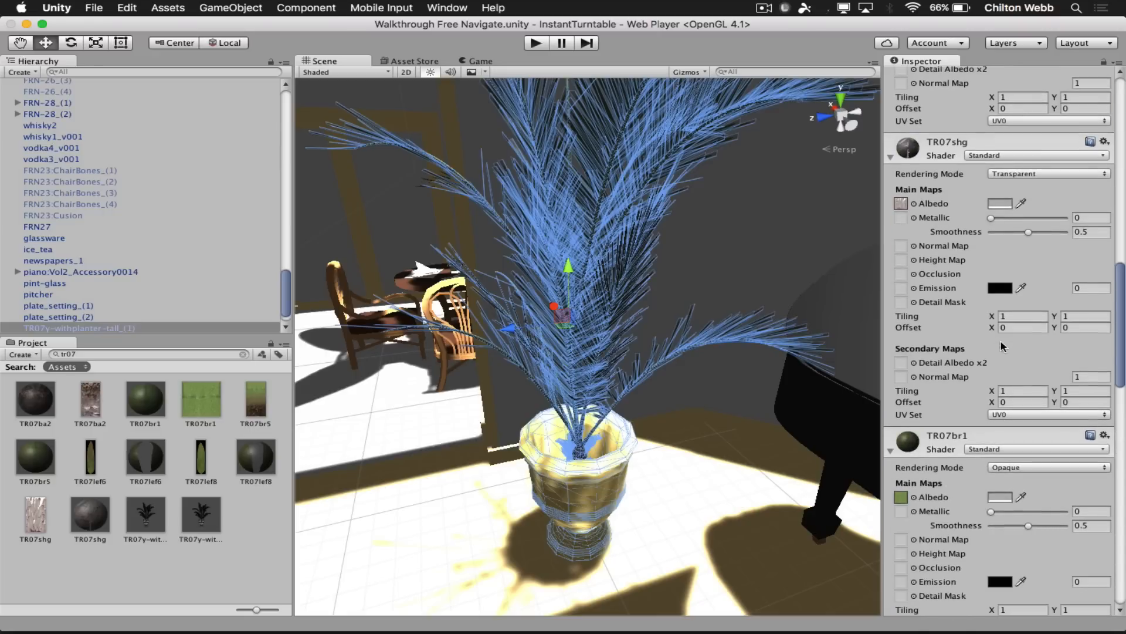
pyautogui.scroll(-3)
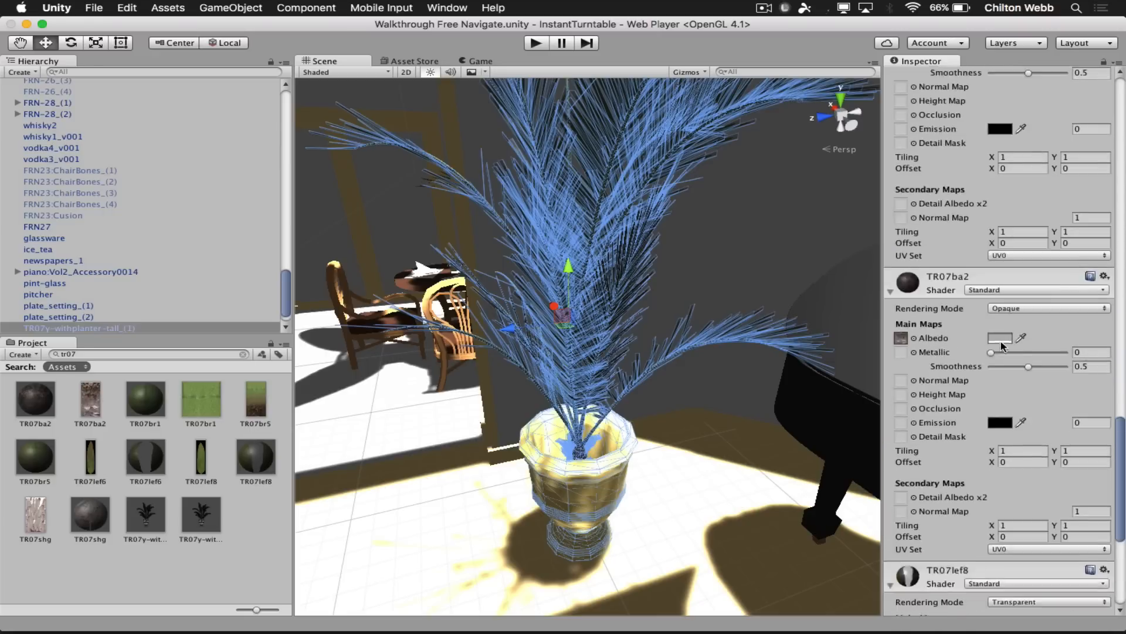
pyautogui.scroll(-3)
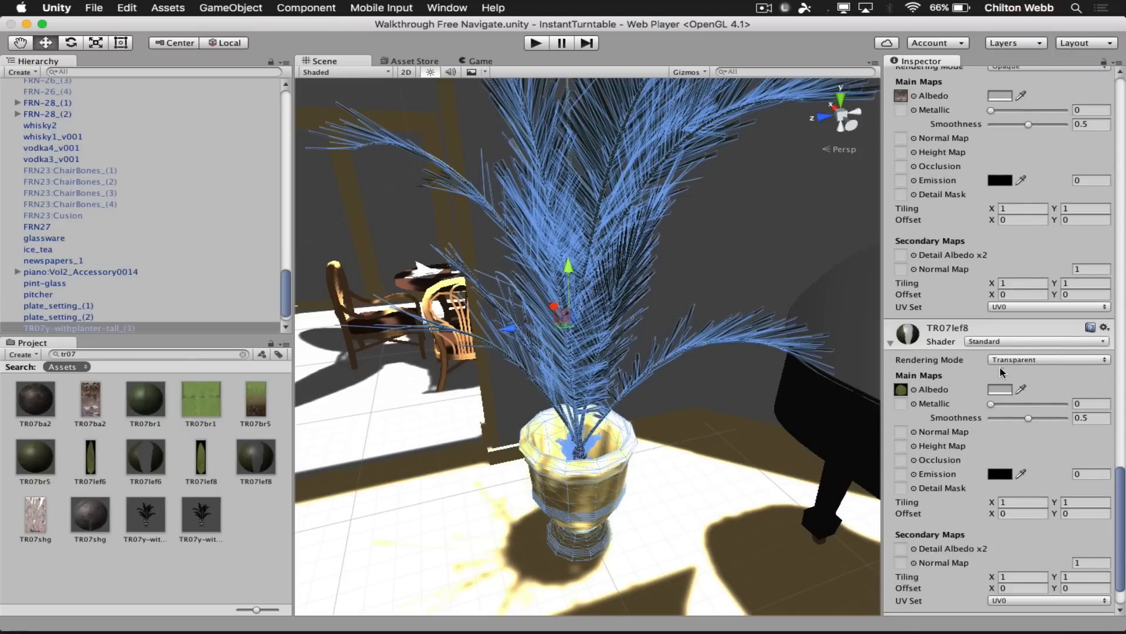
pyautogui.click(1049, 359)
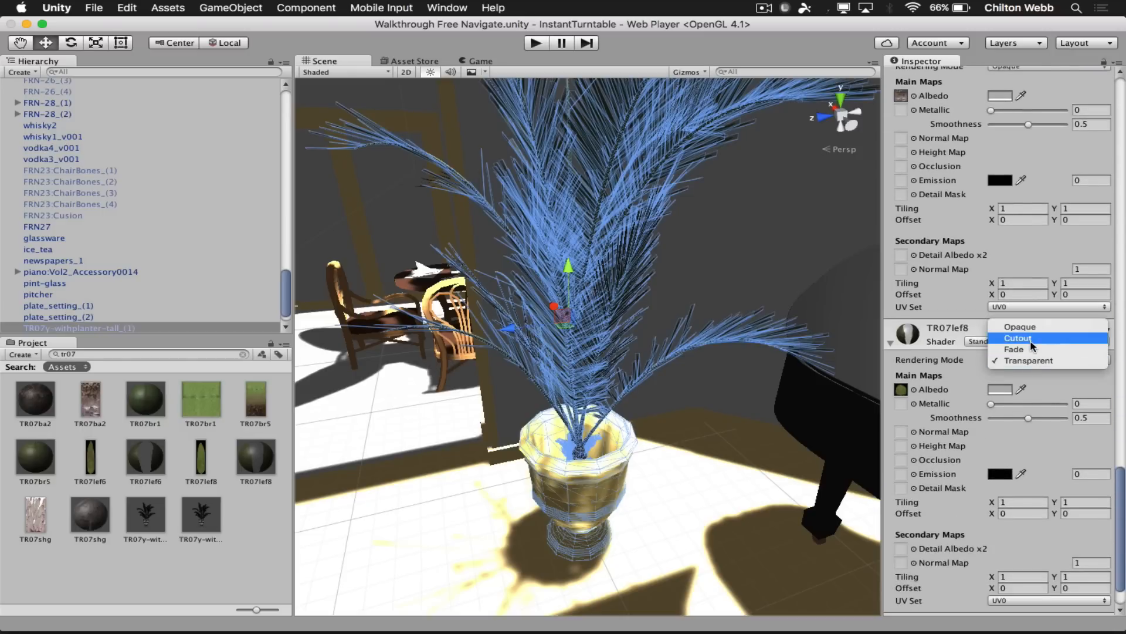
pyautogui.click(1018, 339)
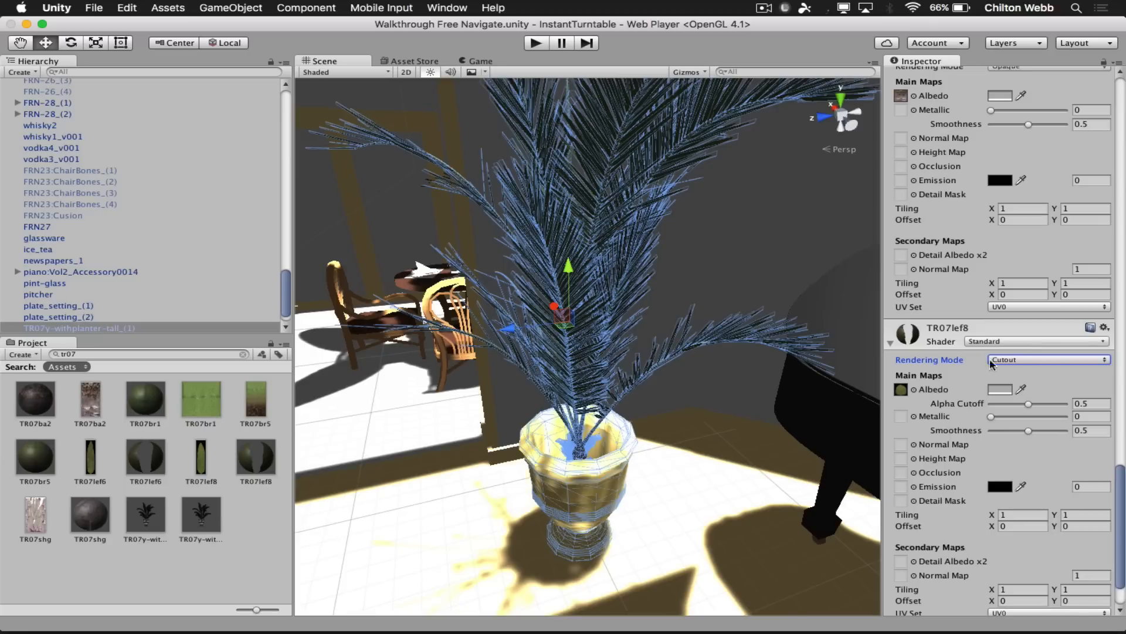
pyautogui.scroll(-3)
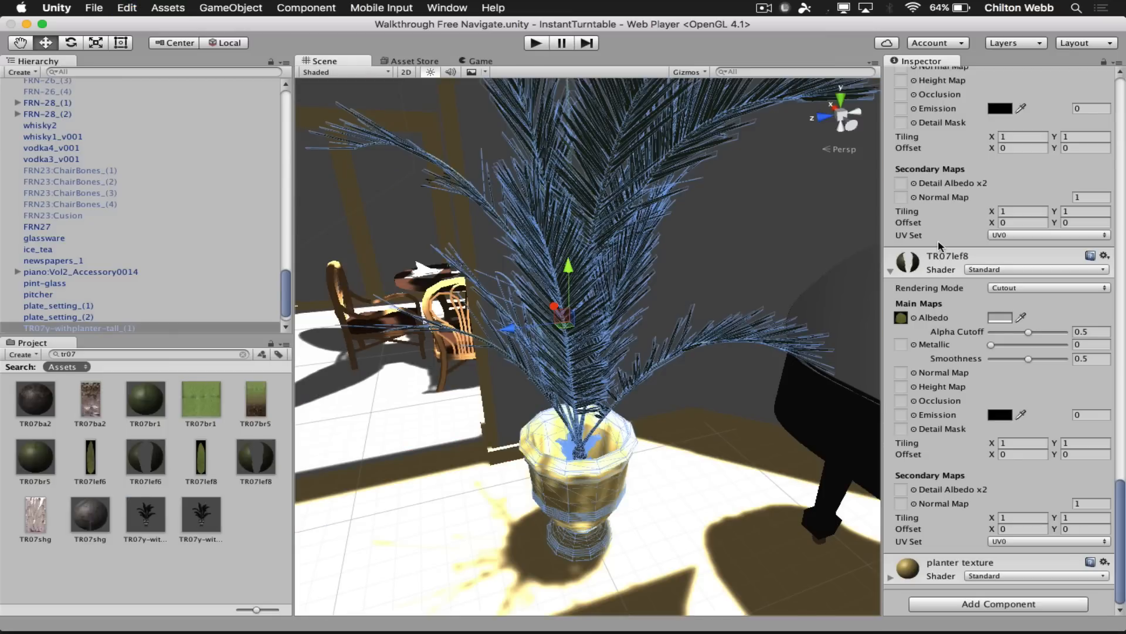
# - Change TR07lef8's shader to Nature > Tree Creator Leaves
pyautogui.click(1047, 288)
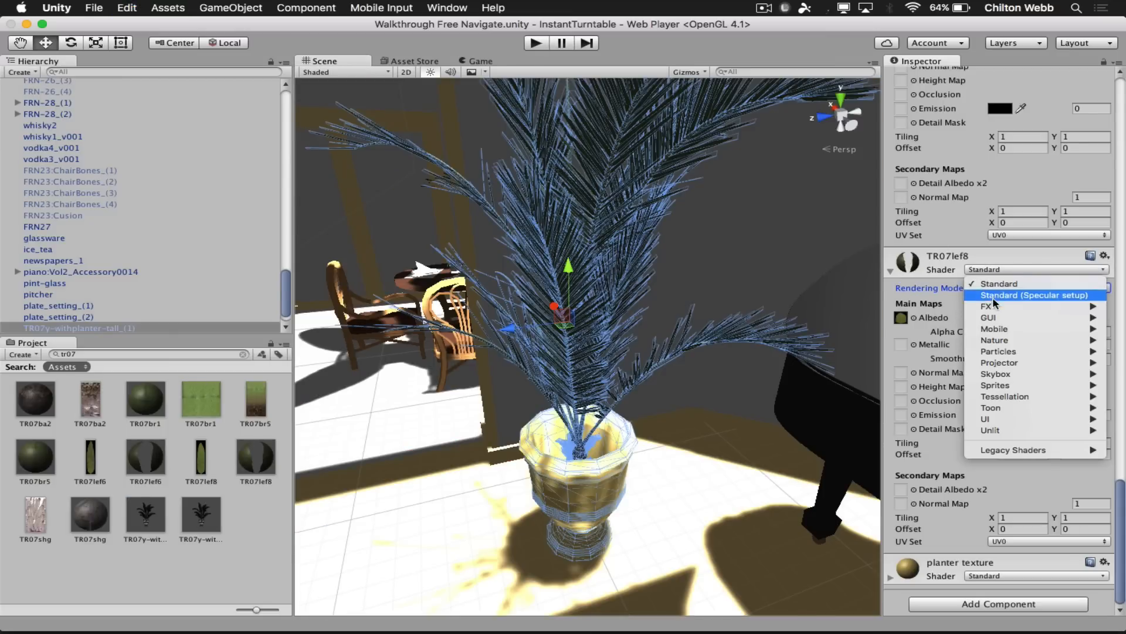
pyautogui.moveTo(995, 340)
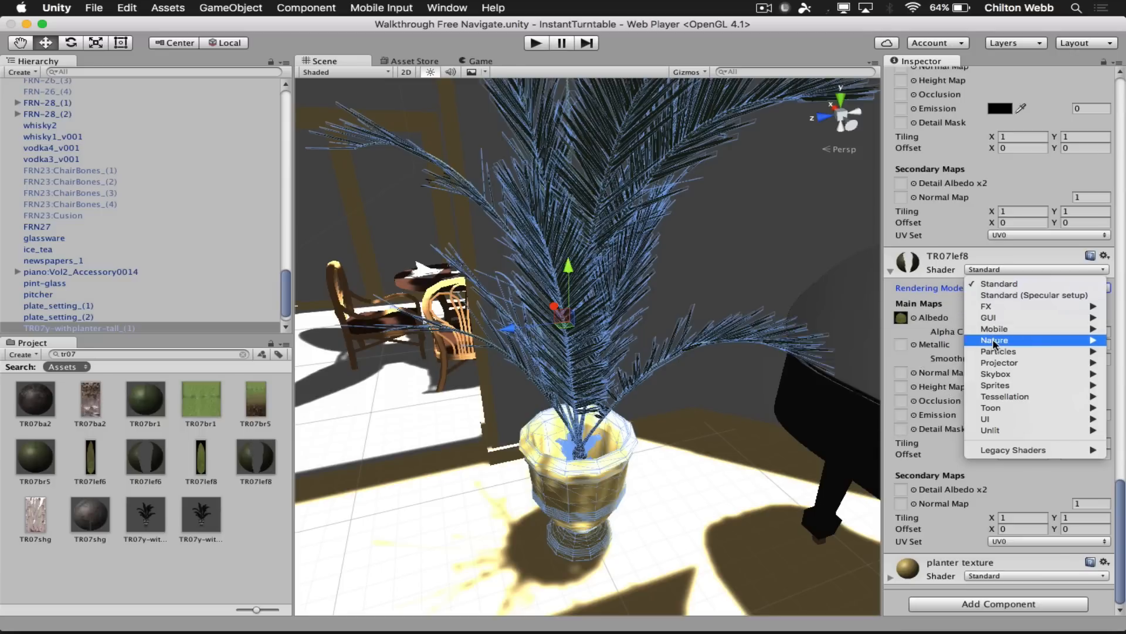
pyautogui.moveTo(995, 340)
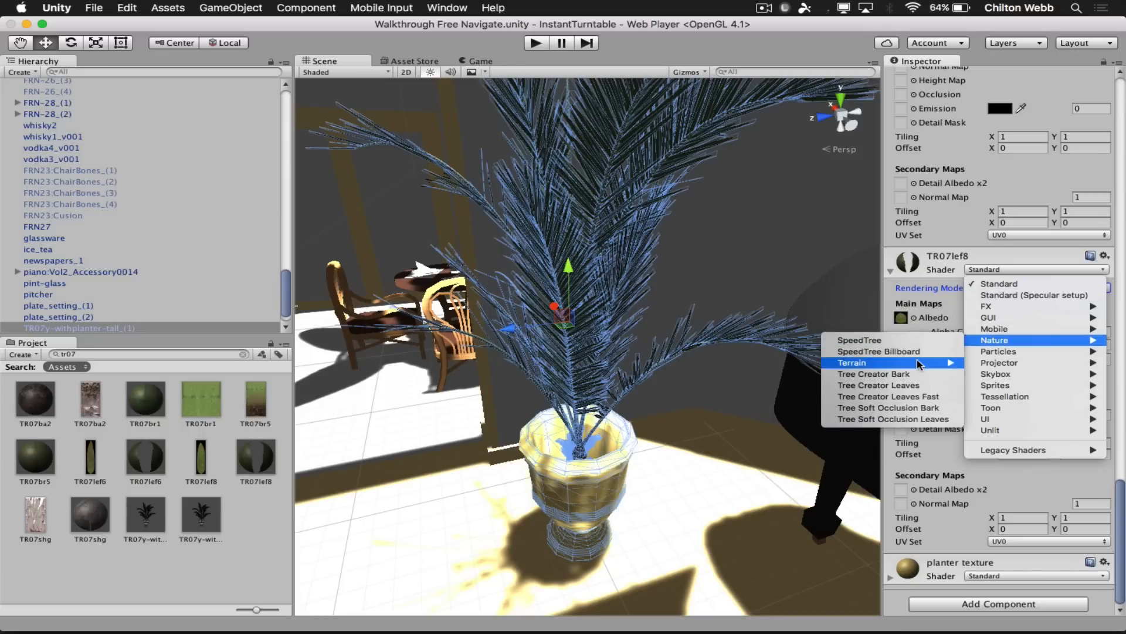
pyautogui.moveTo(889, 385)
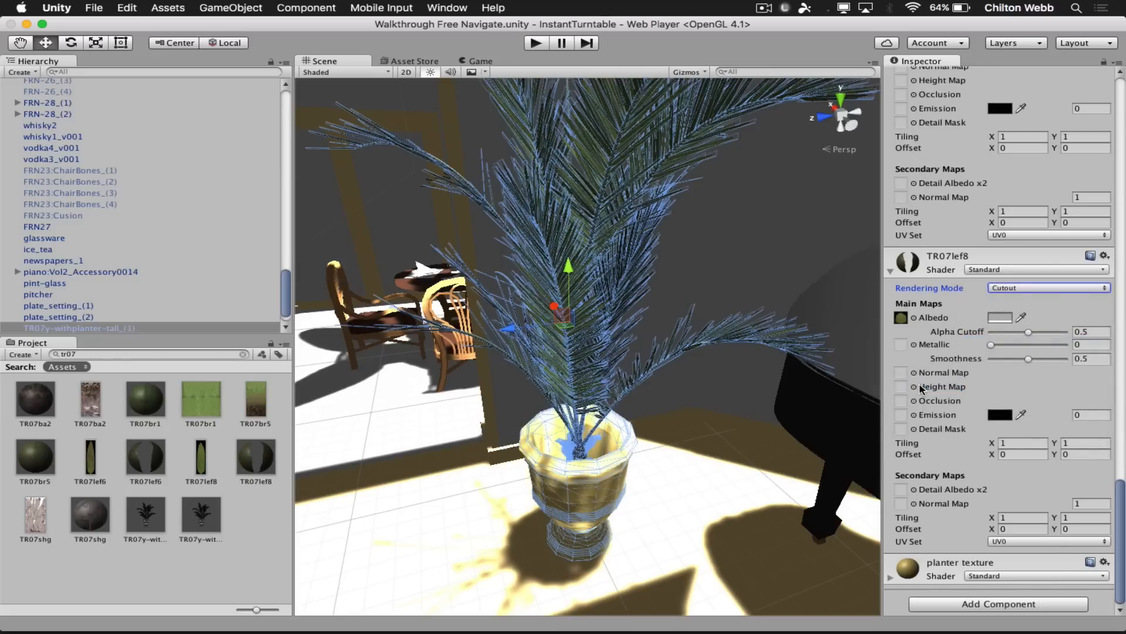
pyautogui.click(1034, 268)
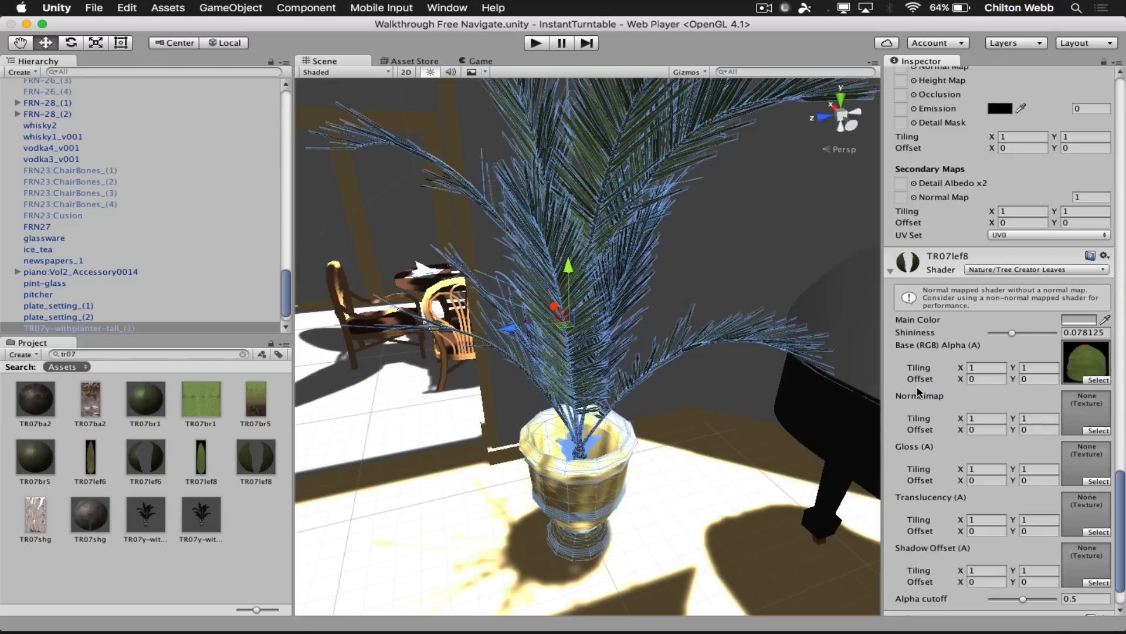
pyautogui.moveTo(752, 338)
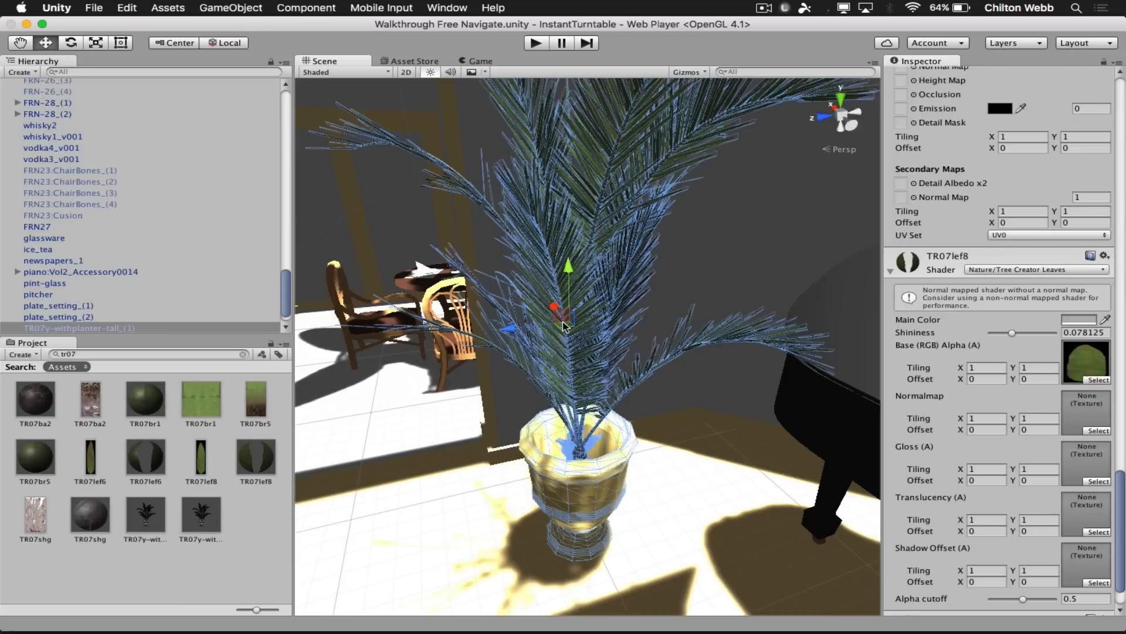
pyautogui.moveTo(728, 211)
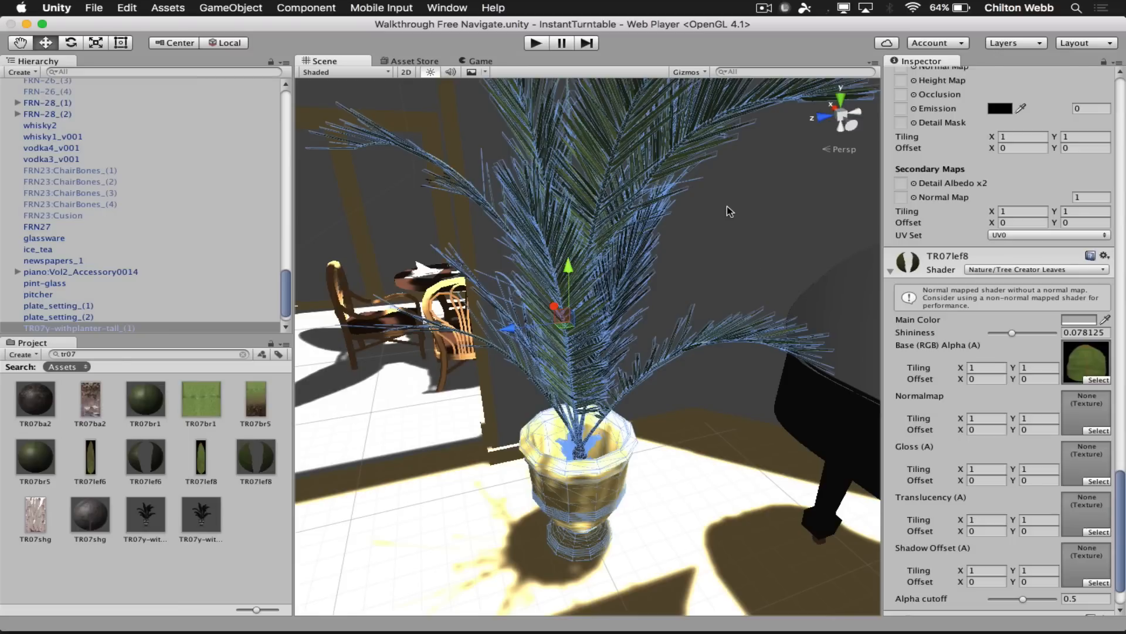
pyautogui.moveTo(756, 278)
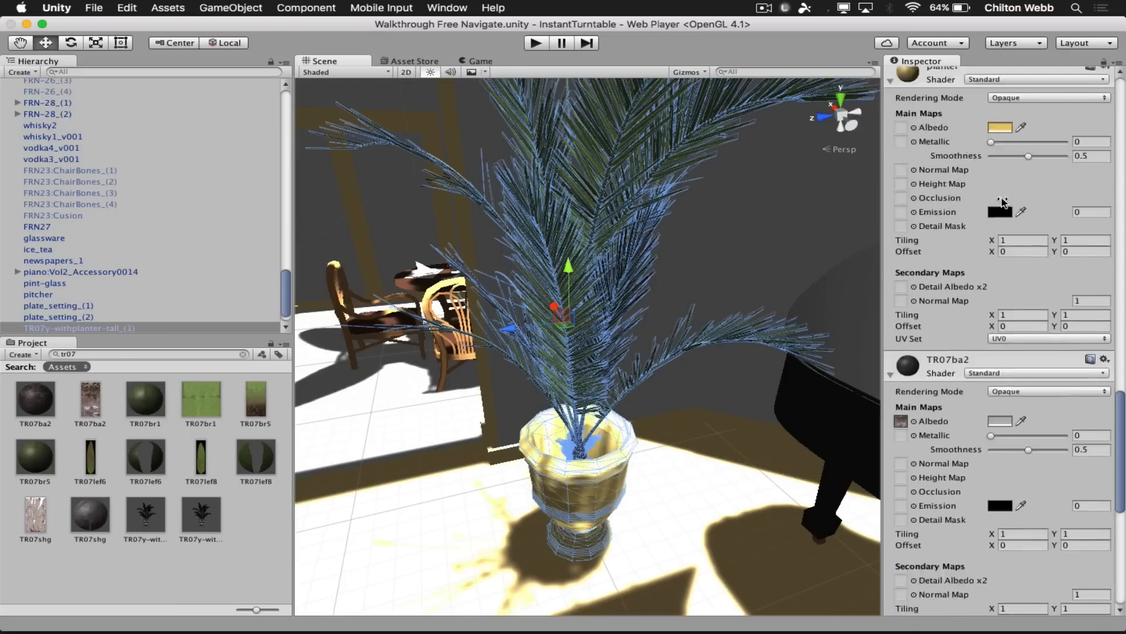
# - Adjust TR07lef6's alpha cutoff through 0.31 and 0.41 to about 0.51
pyautogui.scroll(-3)
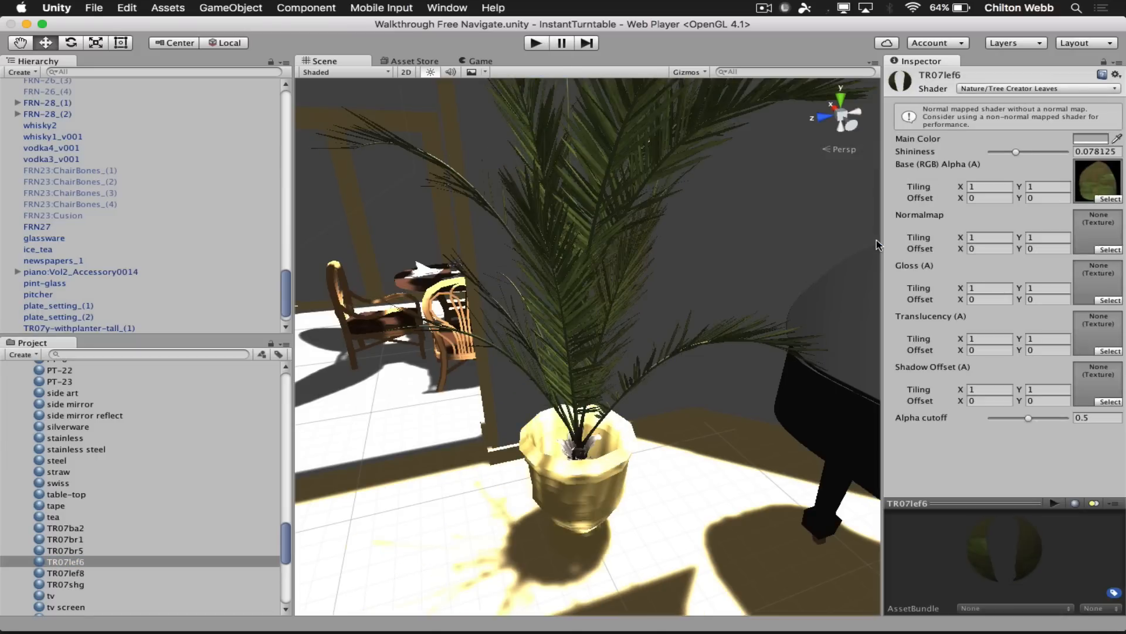
pyautogui.moveTo(1028, 417); pyautogui.dragTo(1014, 418)
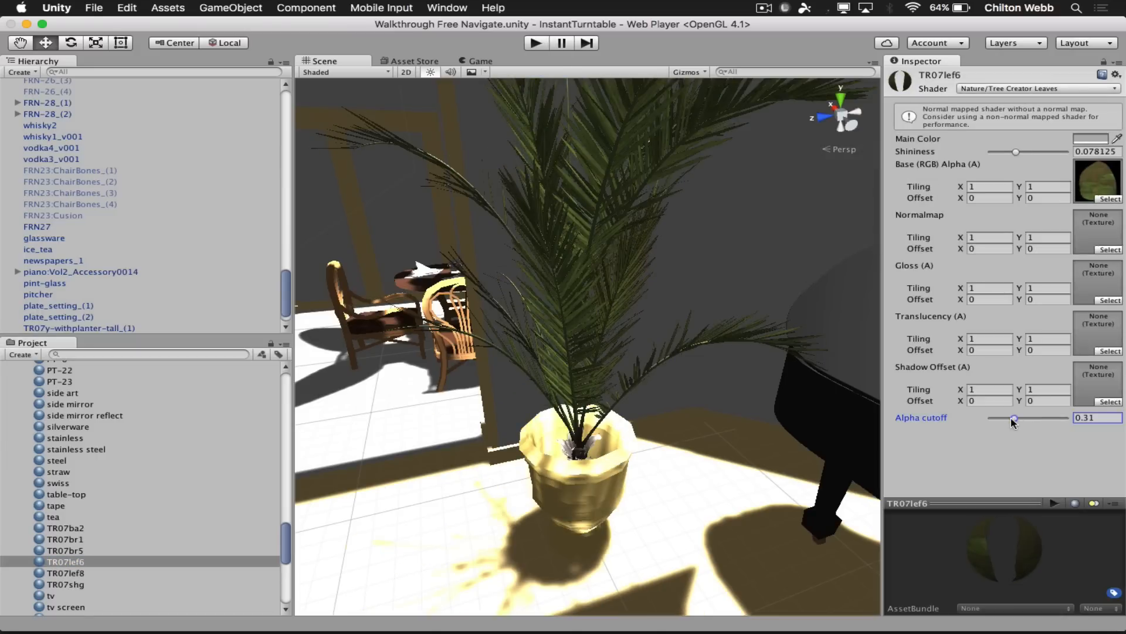
pyautogui.moveTo(1014, 418); pyautogui.dragTo(1022, 418)
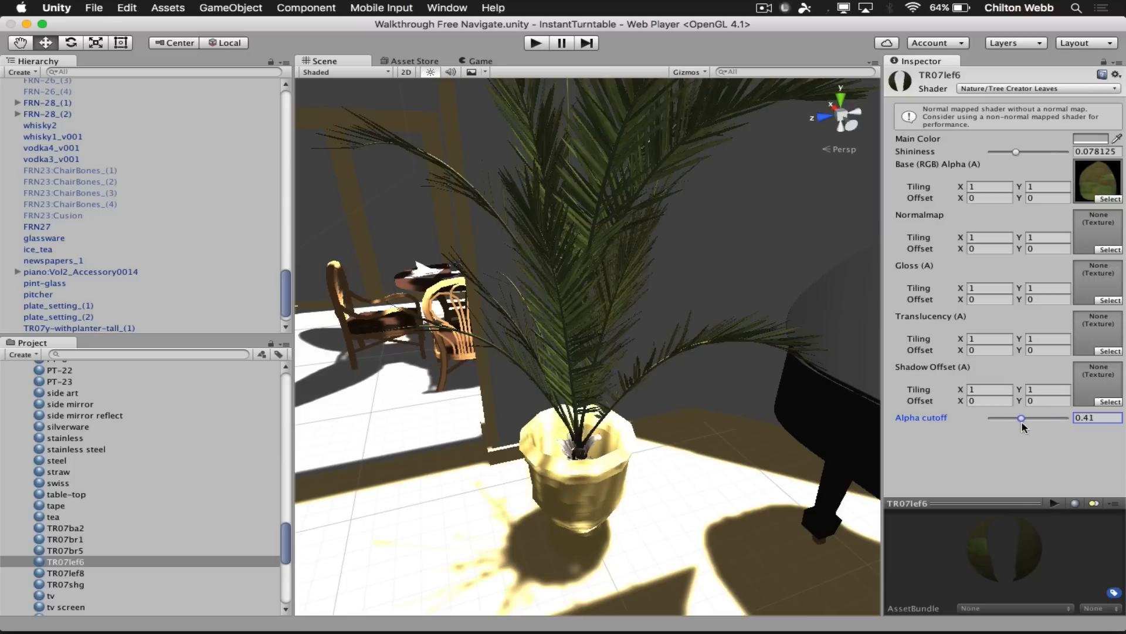
pyautogui.moveTo(1021, 419); pyautogui.dragTo(1028, 418)
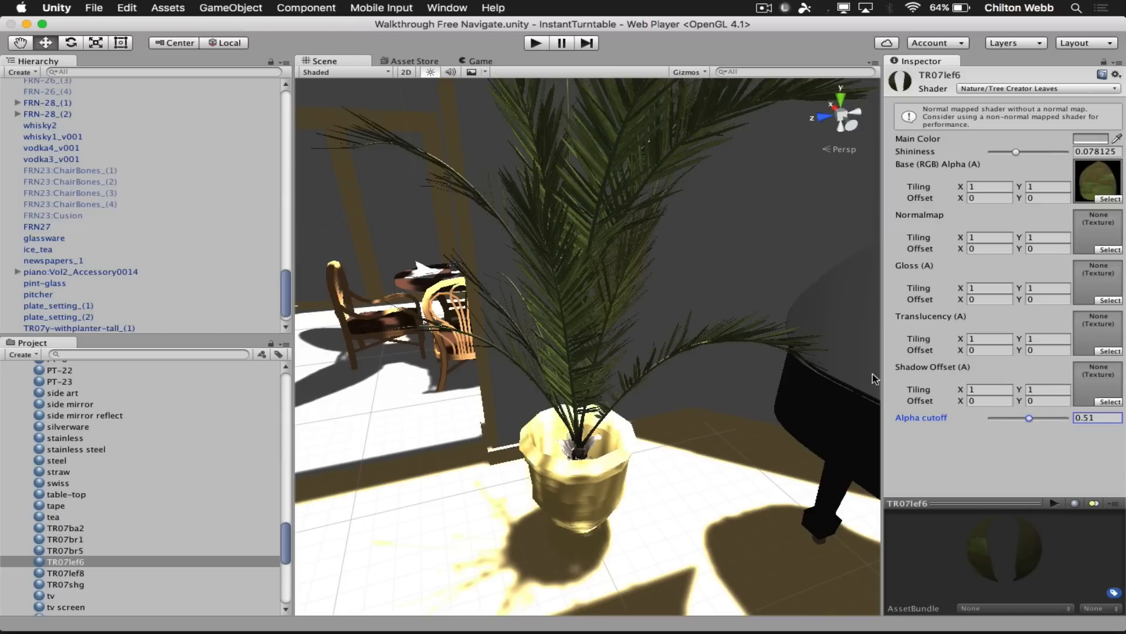
pyautogui.click(65, 573)
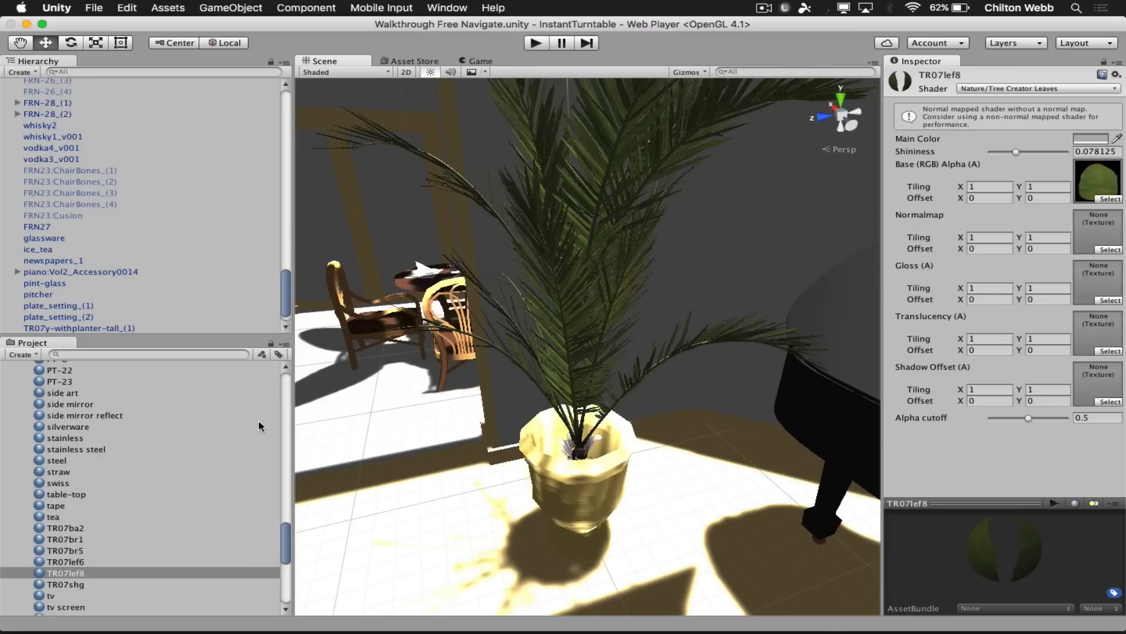
# - Set the cafe model's Normals to Calculate at 70° smoothing, apply, and zoom to the planter
pyautogui.click(80, 328)
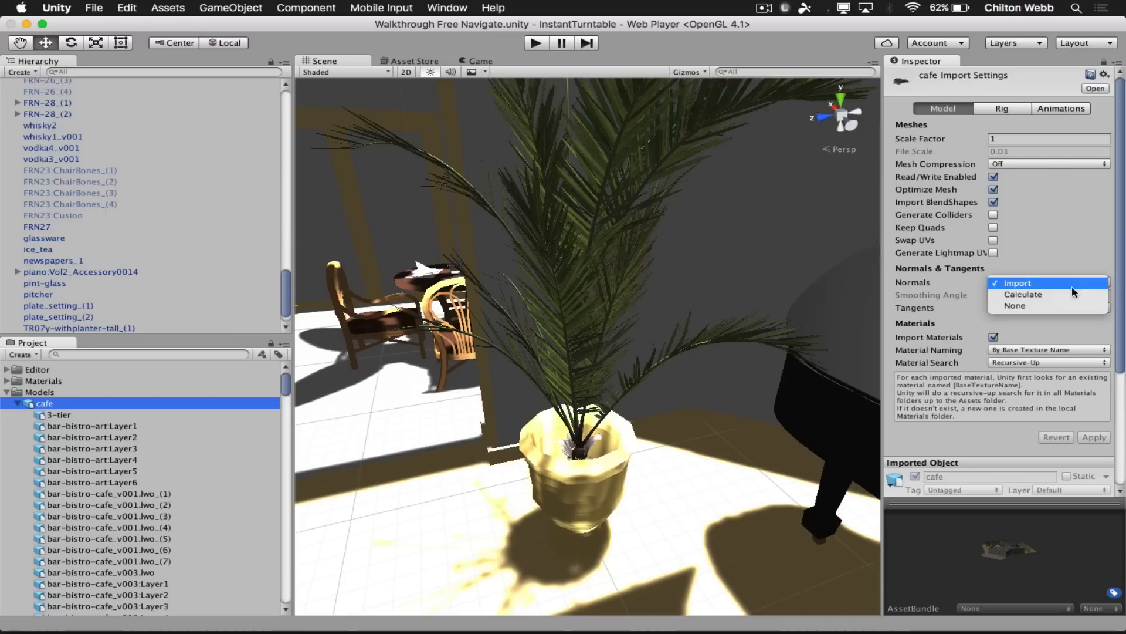
pyautogui.click(1021, 294)
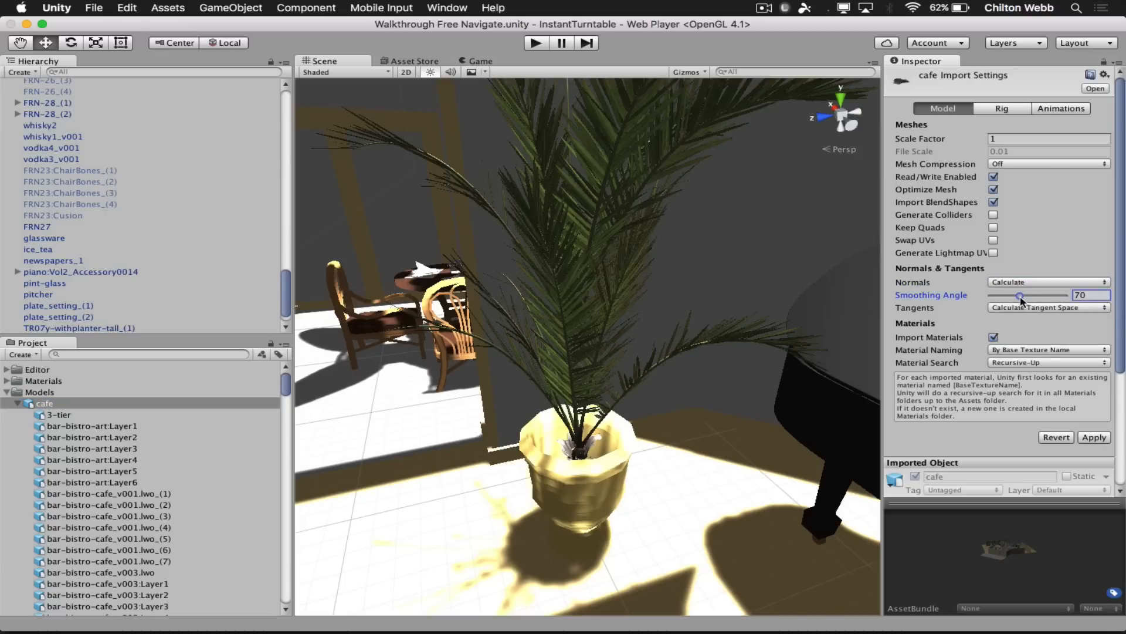
pyautogui.click(1092, 436)
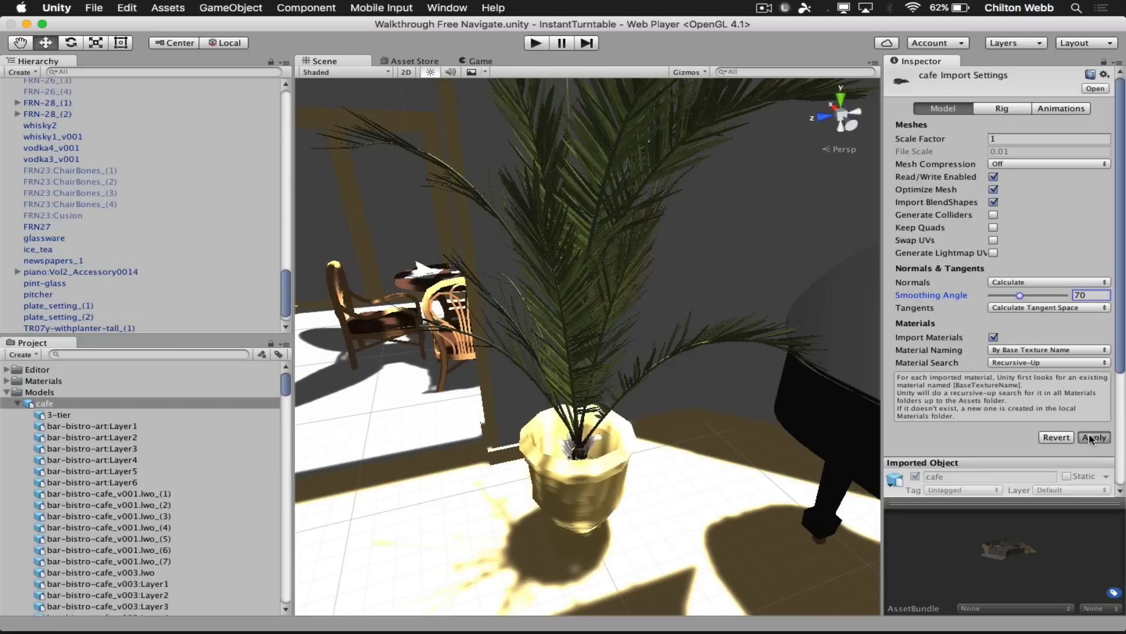
pyautogui.click(1092, 437)
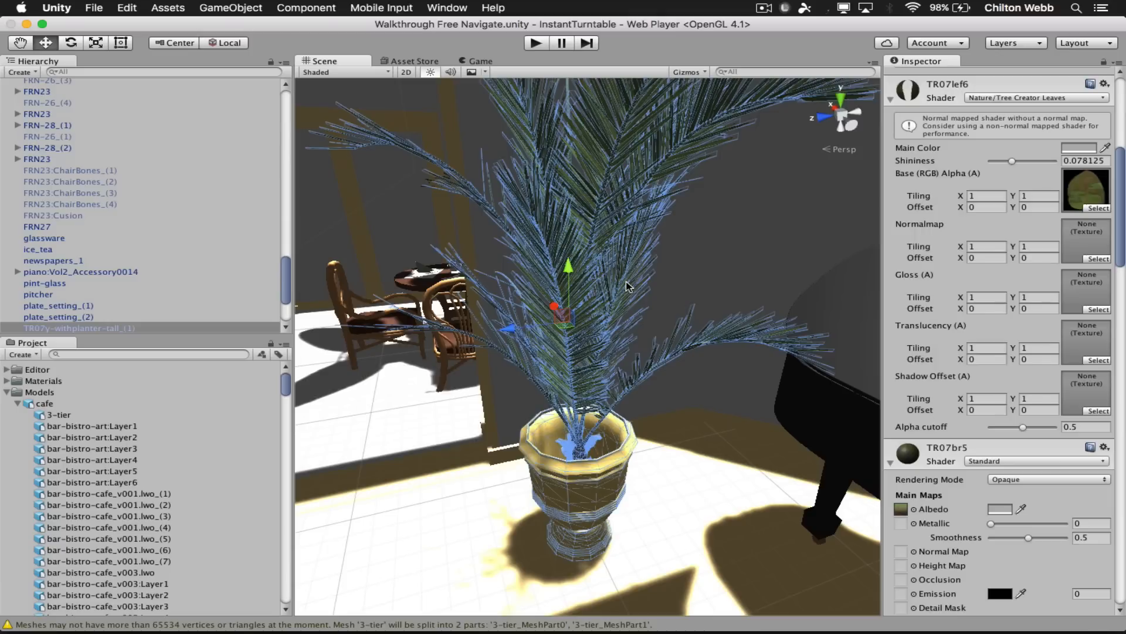
pyautogui.moveTo(625, 288); pyautogui.dragTo(535, 347)
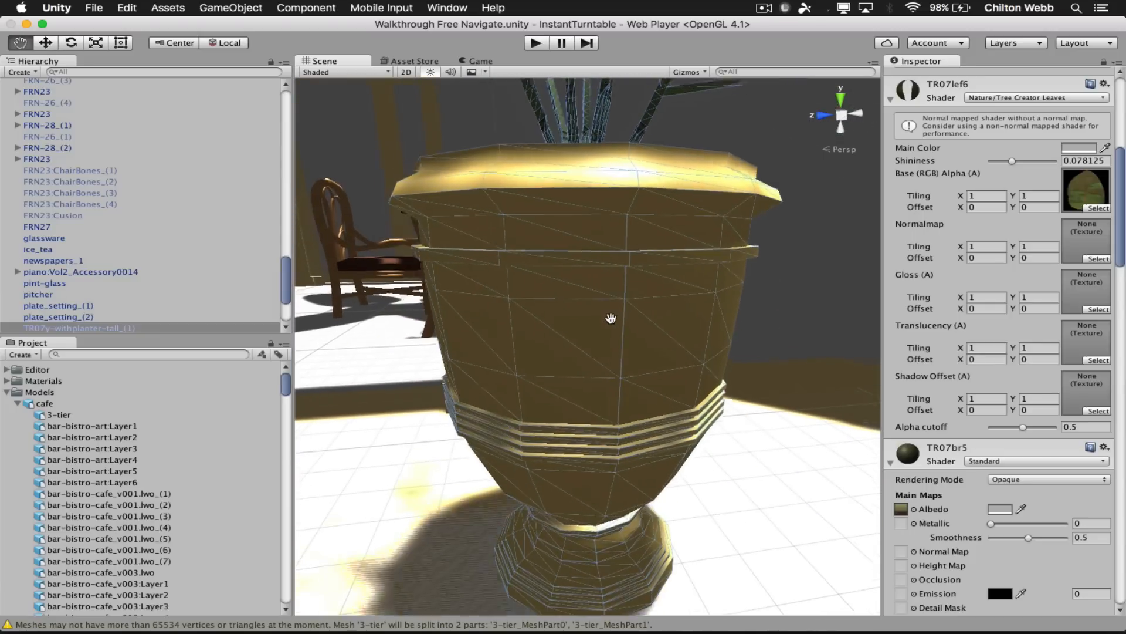
# - Orbit the Scene view to inspect the planter mesh
pyautogui.moveTo(610, 318); pyautogui.dragTo(611, 335)
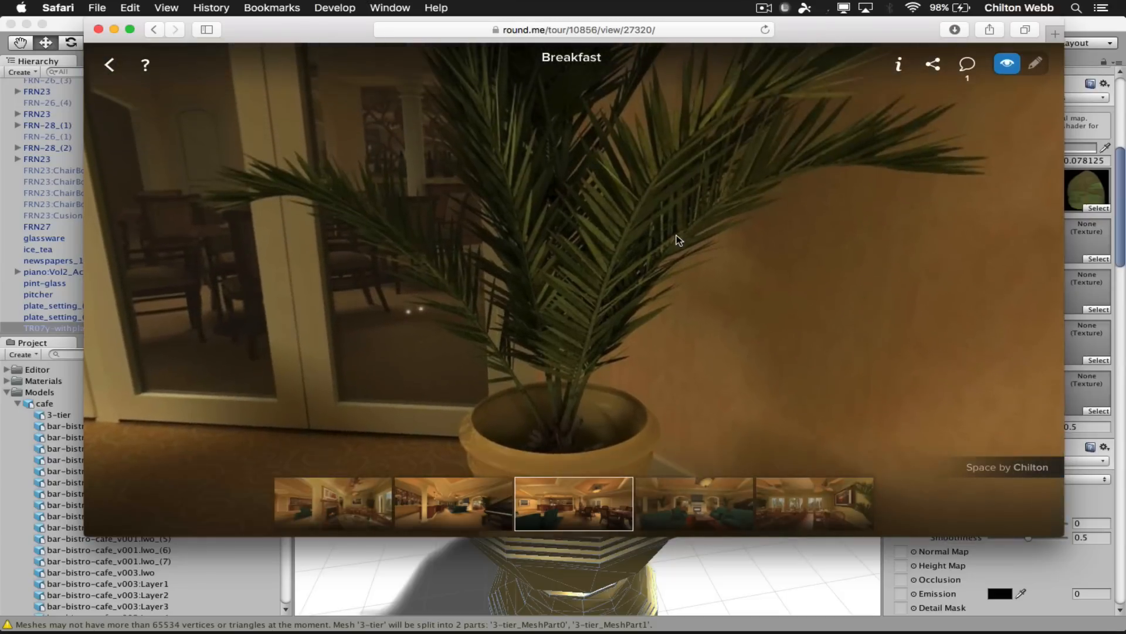
pyautogui.moveTo(679, 240); pyautogui.dragTo(669, 343)
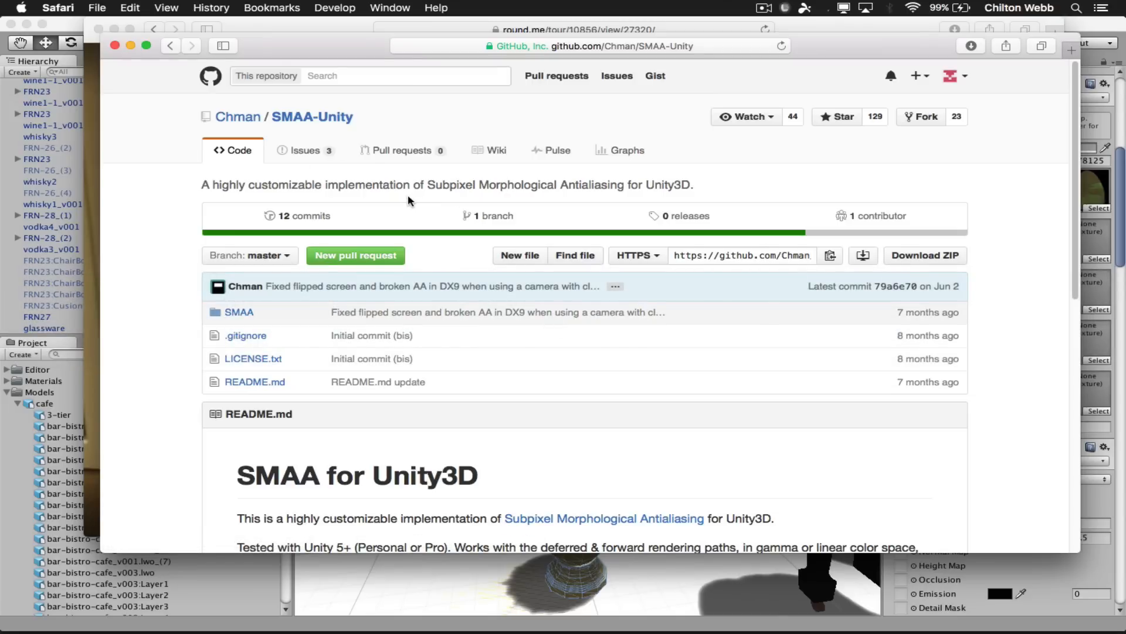
pyautogui.moveTo(818, 224)
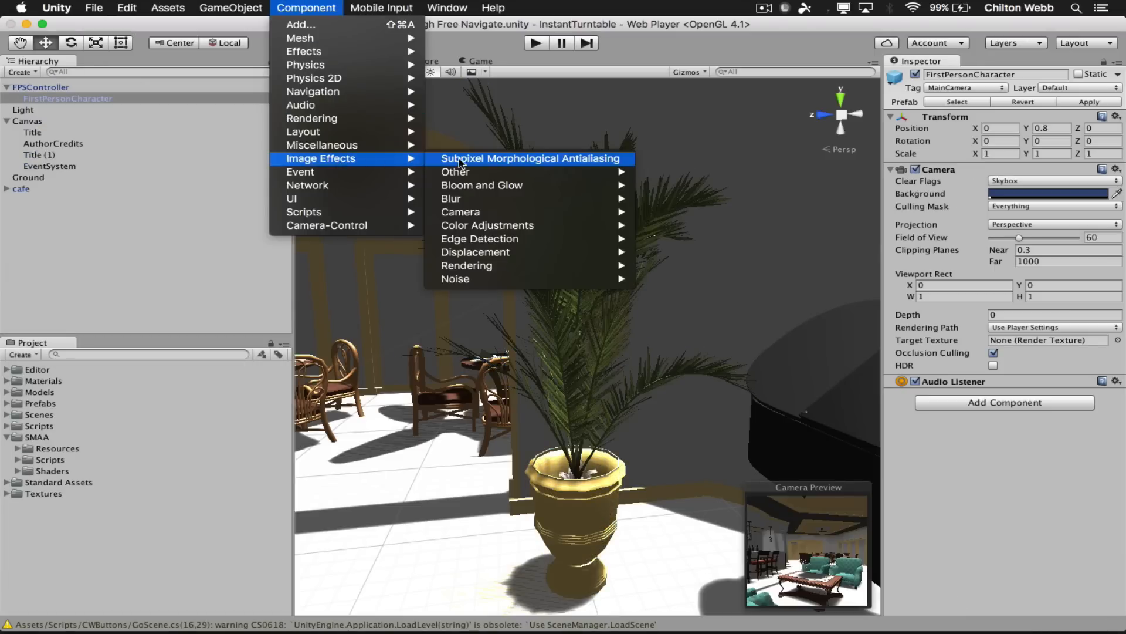
# - Add the Subpixel Morphological Antialiasing image effect to the FirstPersonCharacter camera
pyautogui.click(529, 159)
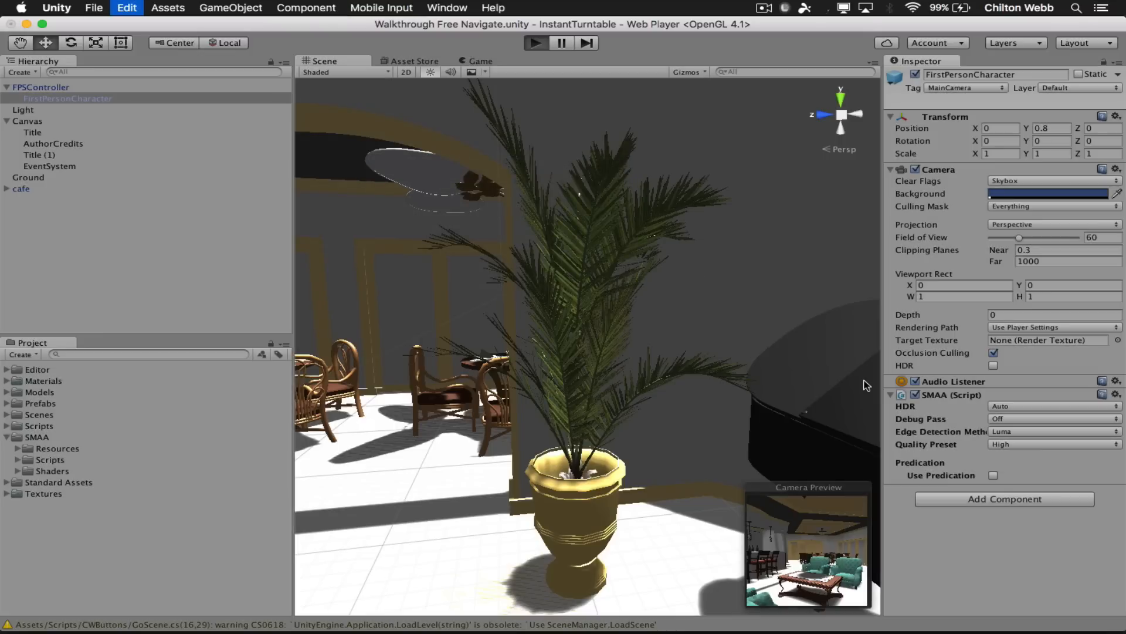
pyautogui.click(535, 42)
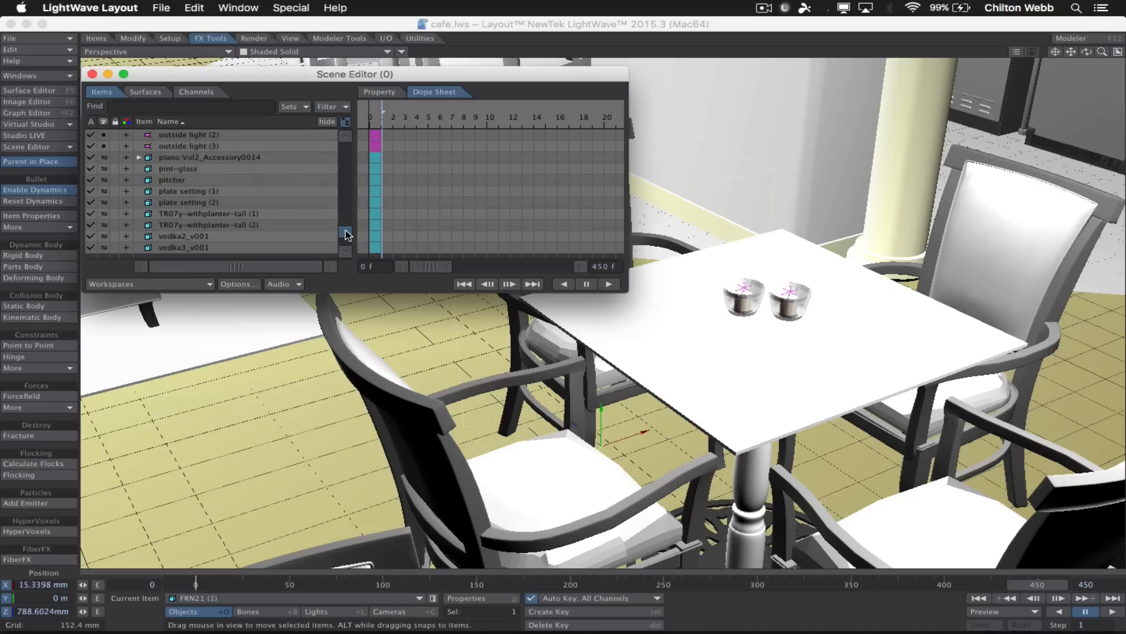
# - Show the TR07y-withplanter-tall items in the Scene Editor list
pyautogui.click(208, 213)
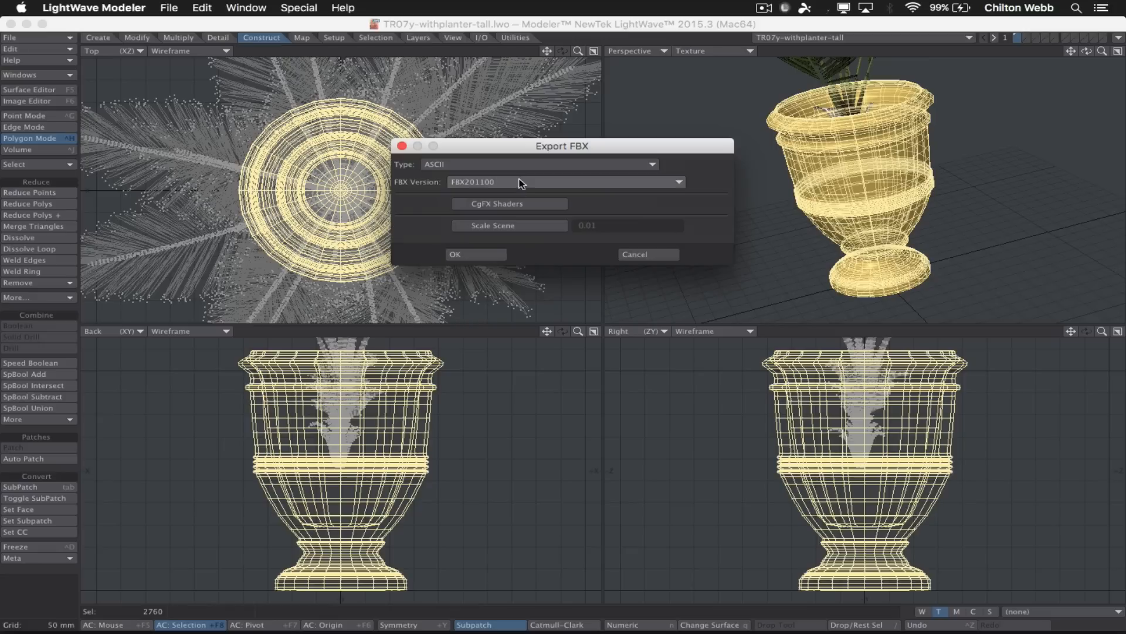
# - Export TR07y-withplanter-tall.fbx as FBX201400 into the Models folder
pyautogui.click(564, 182)
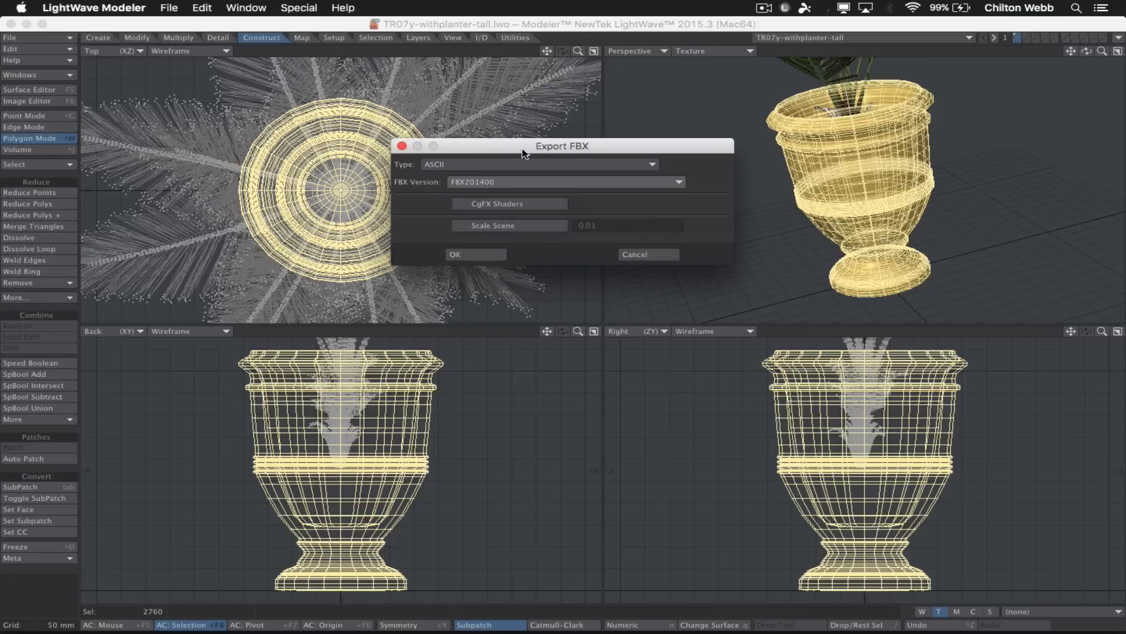
pyautogui.click(455, 254)
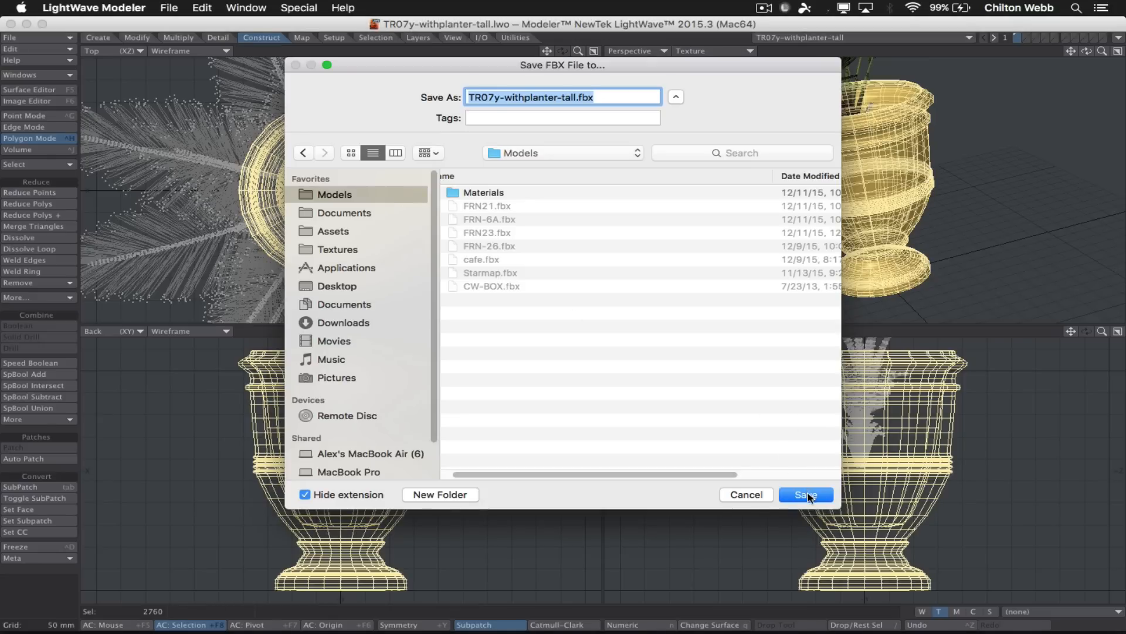
pyautogui.click(806, 494)
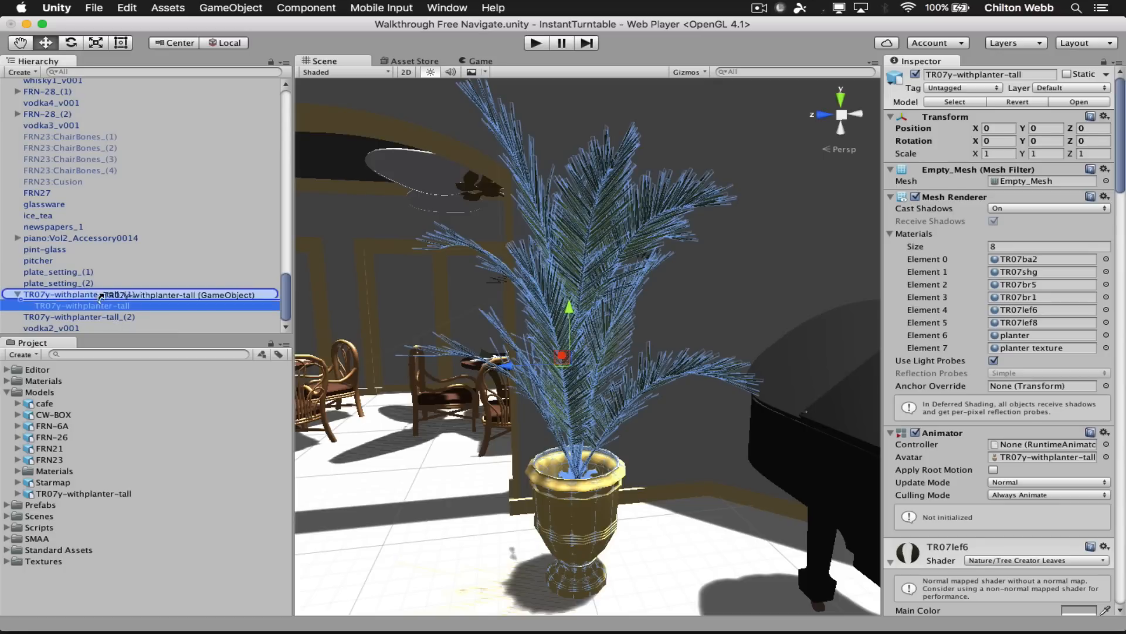
# - Select the TR07y-withplanter-tall planter instances in the Hierarchy to inspect them
pyautogui.click(79, 305)
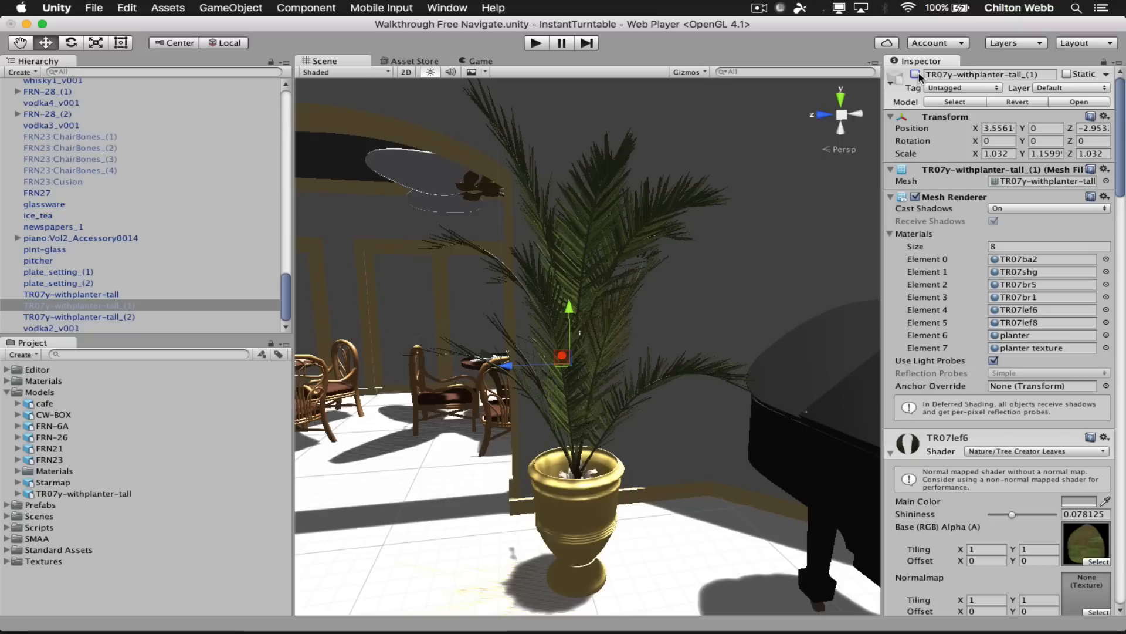
pyautogui.moveTo(187, 249)
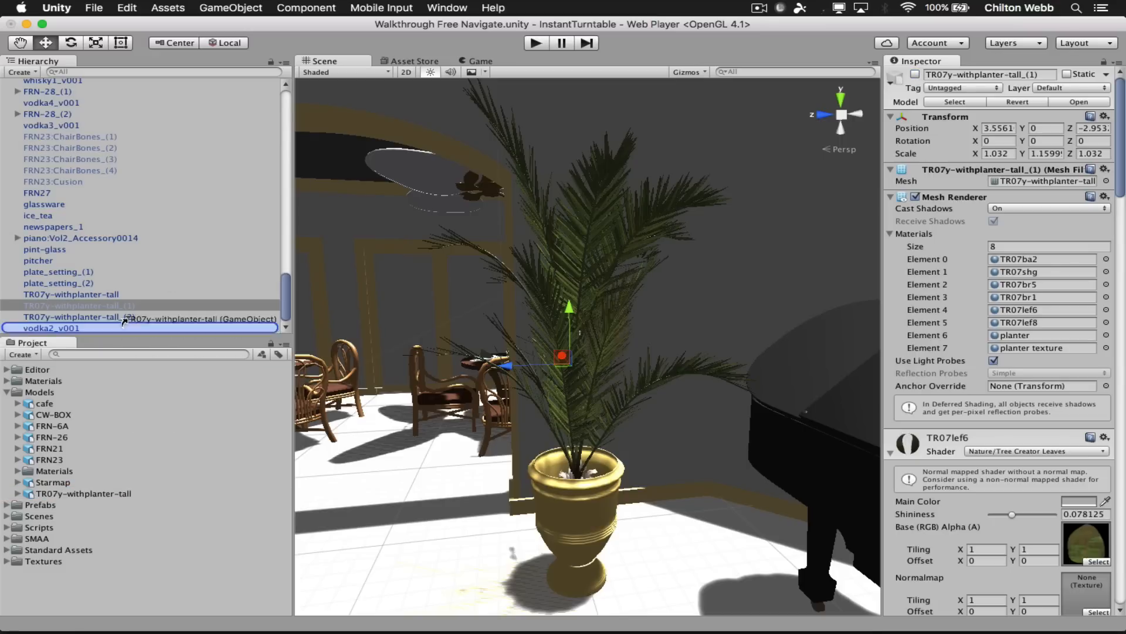
pyautogui.click(81, 316)
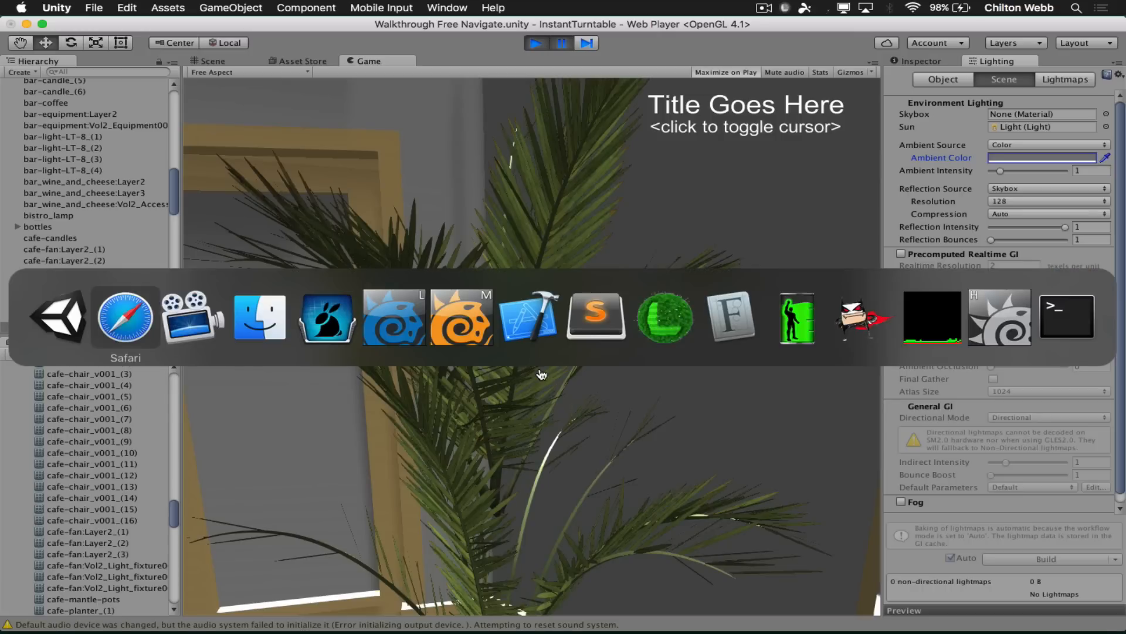
# - In the Lighting window, set Ambient Color to 272727 and Ambient Intensity near 1.76
pyautogui.click(124, 316)
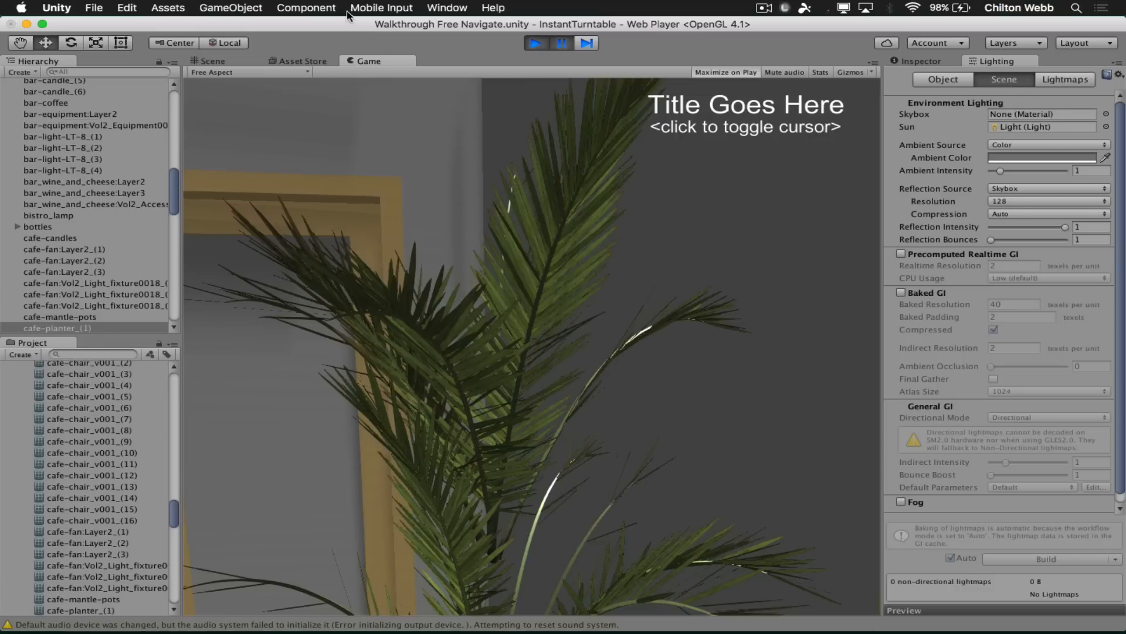
pyautogui.click(445, 8)
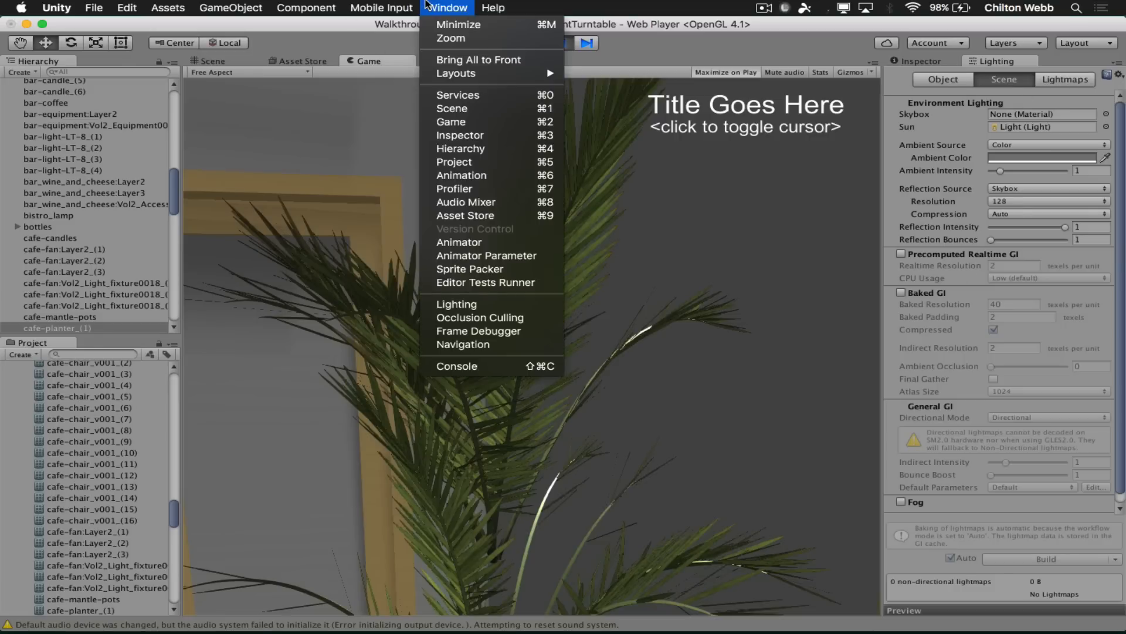
pyautogui.moveTo(467, 137)
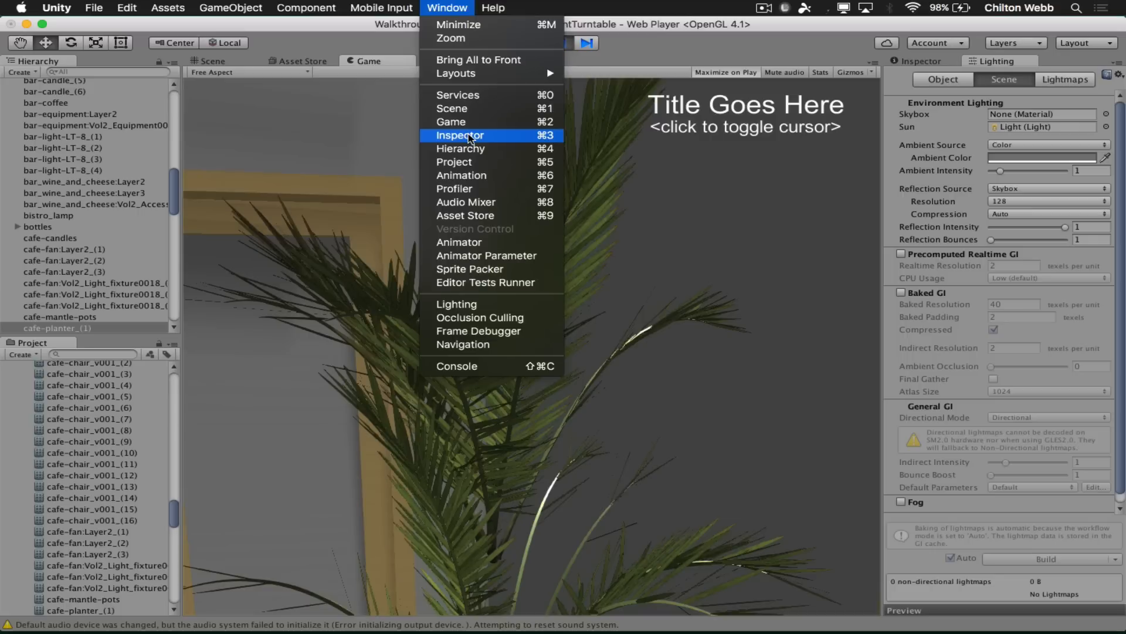
pyautogui.moveTo(483, 318)
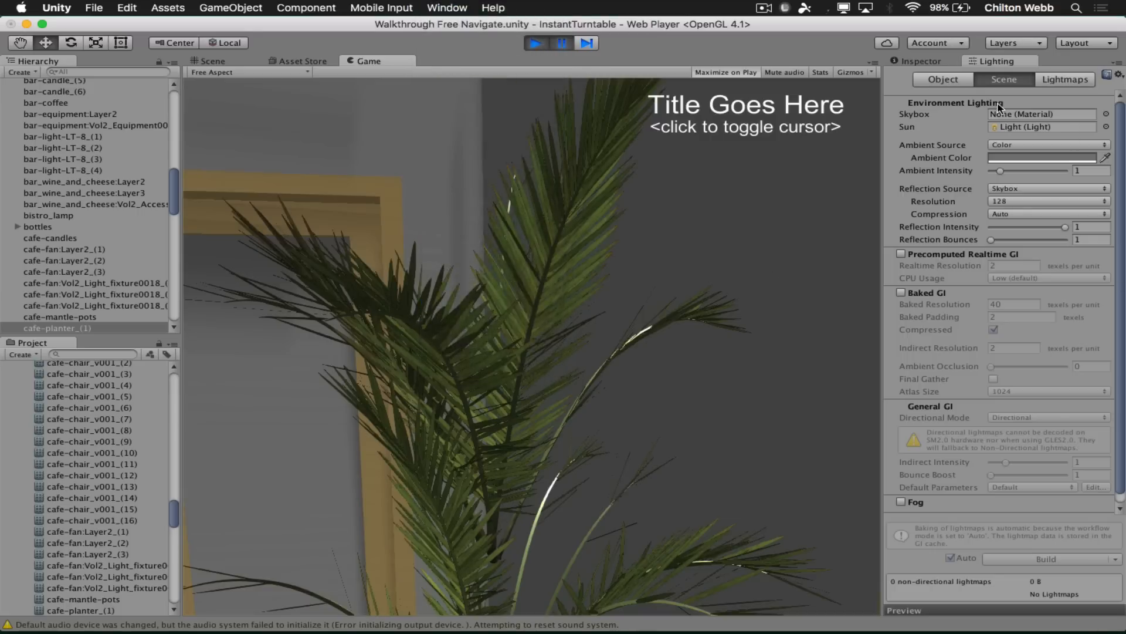
pyautogui.click(1042, 157)
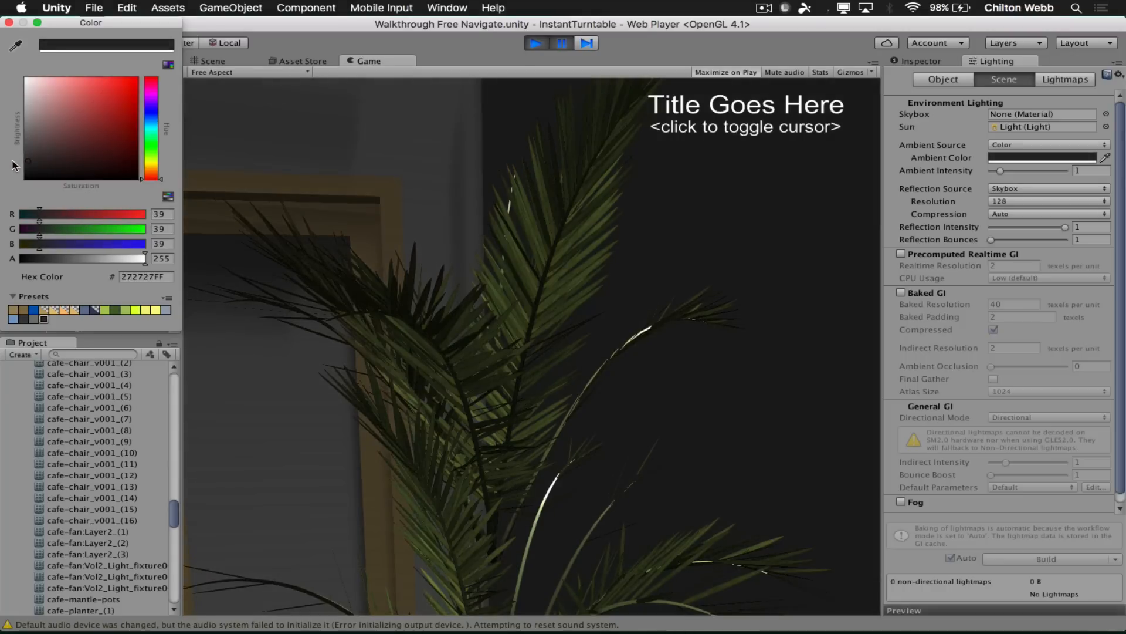
pyautogui.moveTo(212, 220)
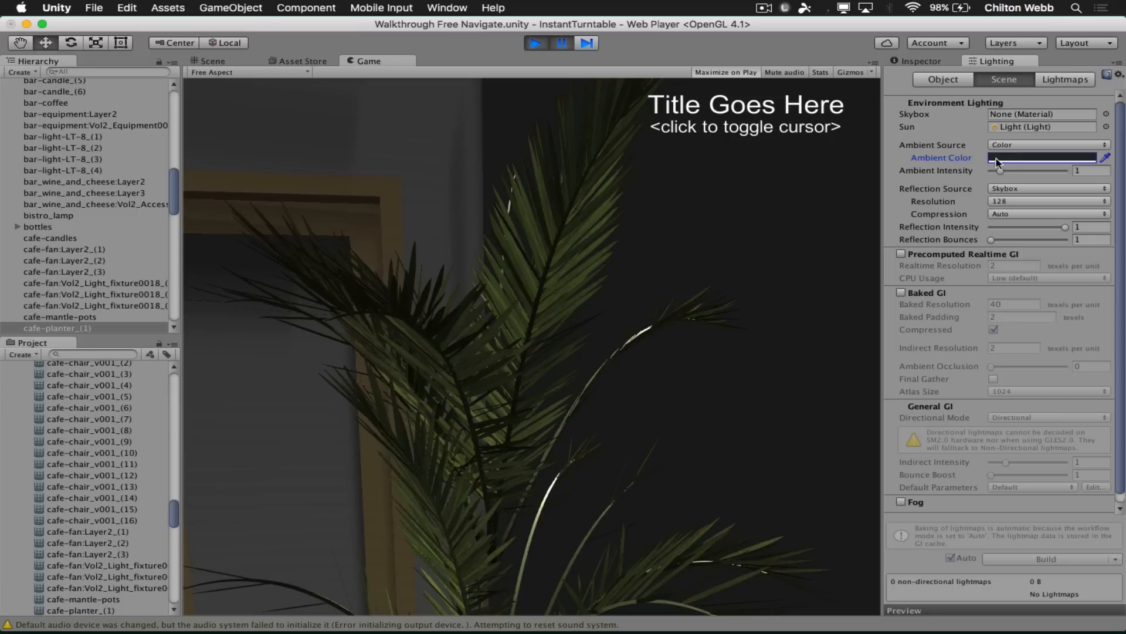
pyautogui.moveTo(1070, 170); pyautogui.dragTo(1030, 170)
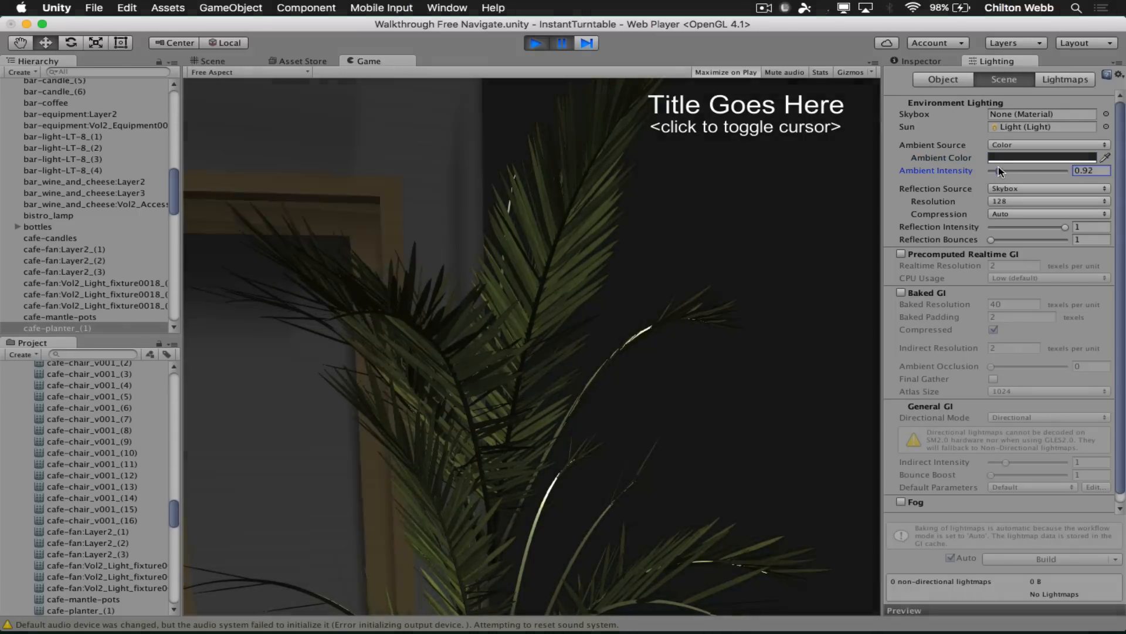
pyautogui.moveTo(995, 171); pyautogui.dragTo(1008, 171)
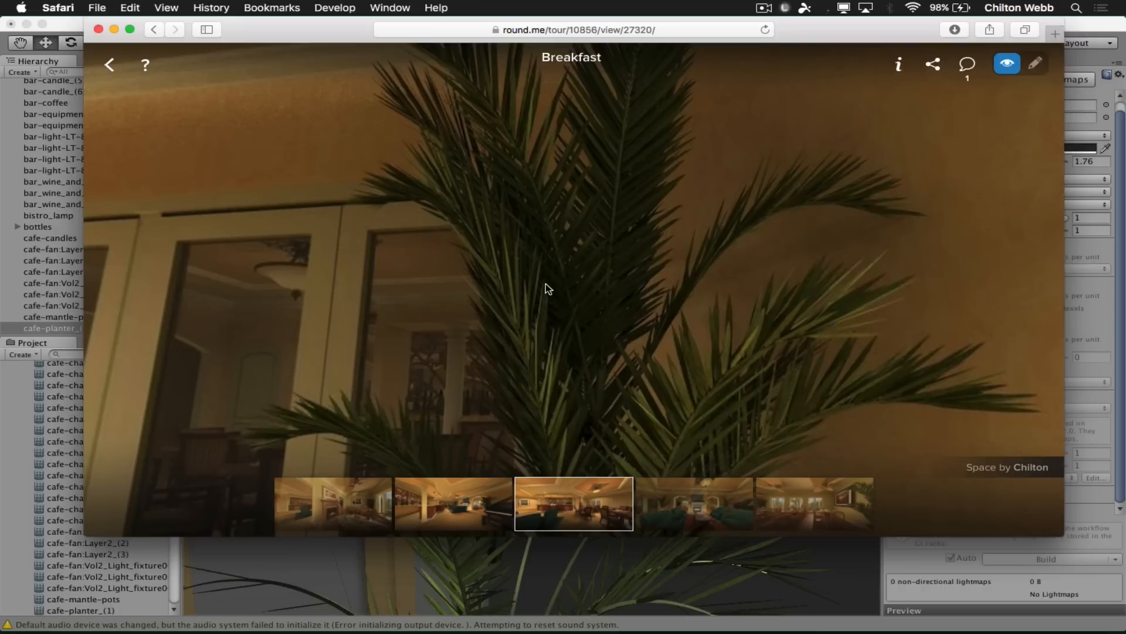
pyautogui.moveTo(601, 259)
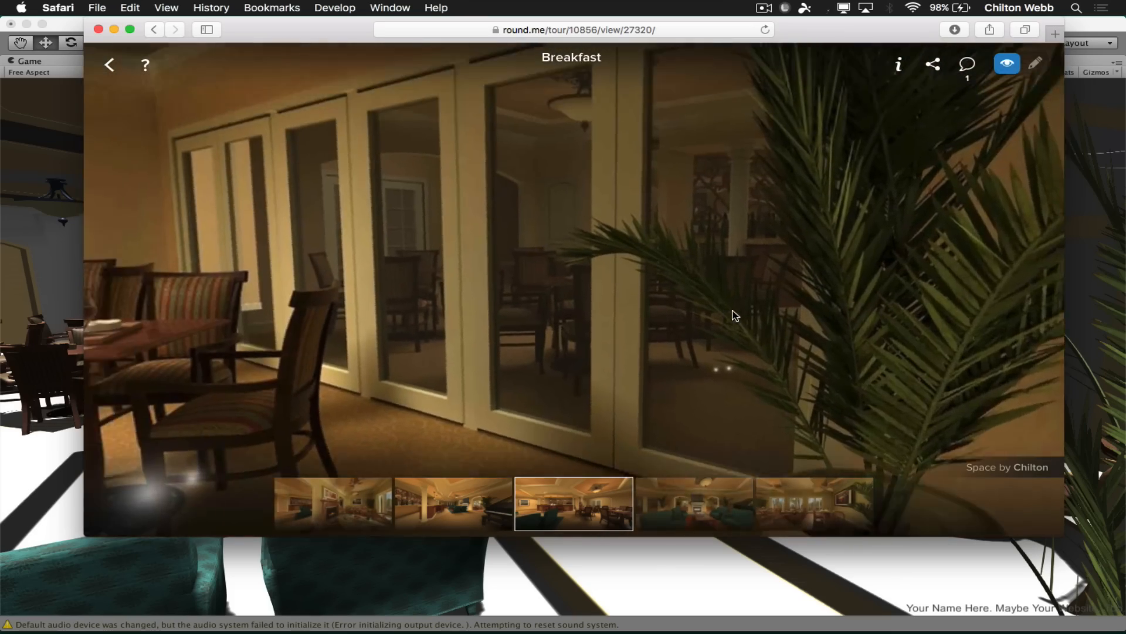
# - Rotate the Breakfast panorama toward the glass doors past the palm plant
pyautogui.moveTo(735, 315); pyautogui.dragTo(506, 301)
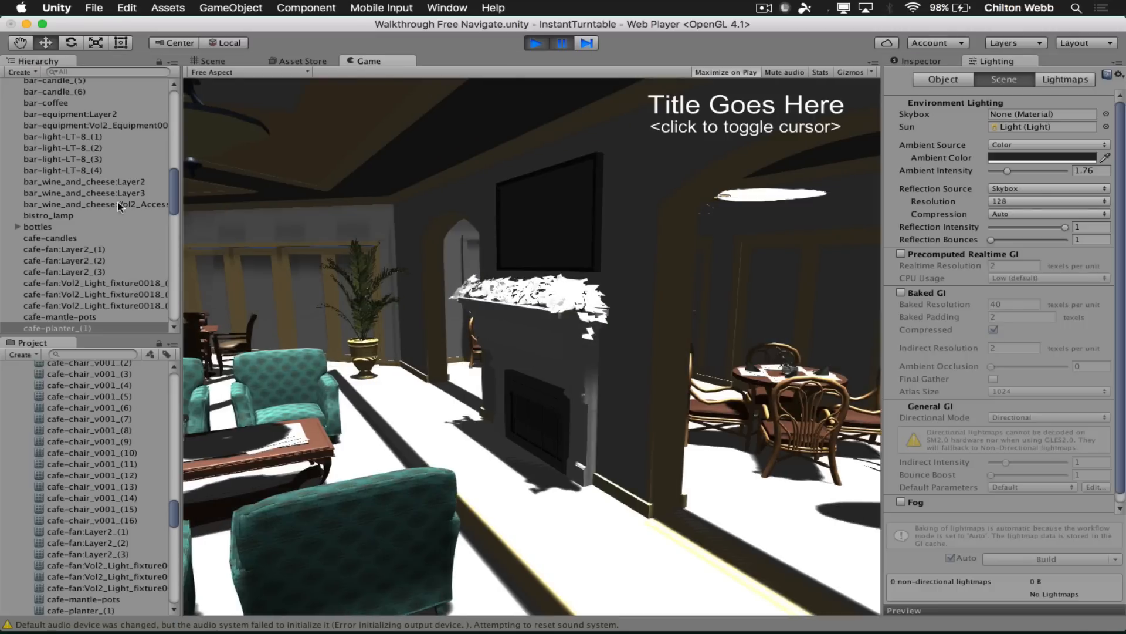
# - Exit Play mode and select FPSController's FirstPersonCharacter to set its Position Y to 0.64
pyautogui.click(534, 43)
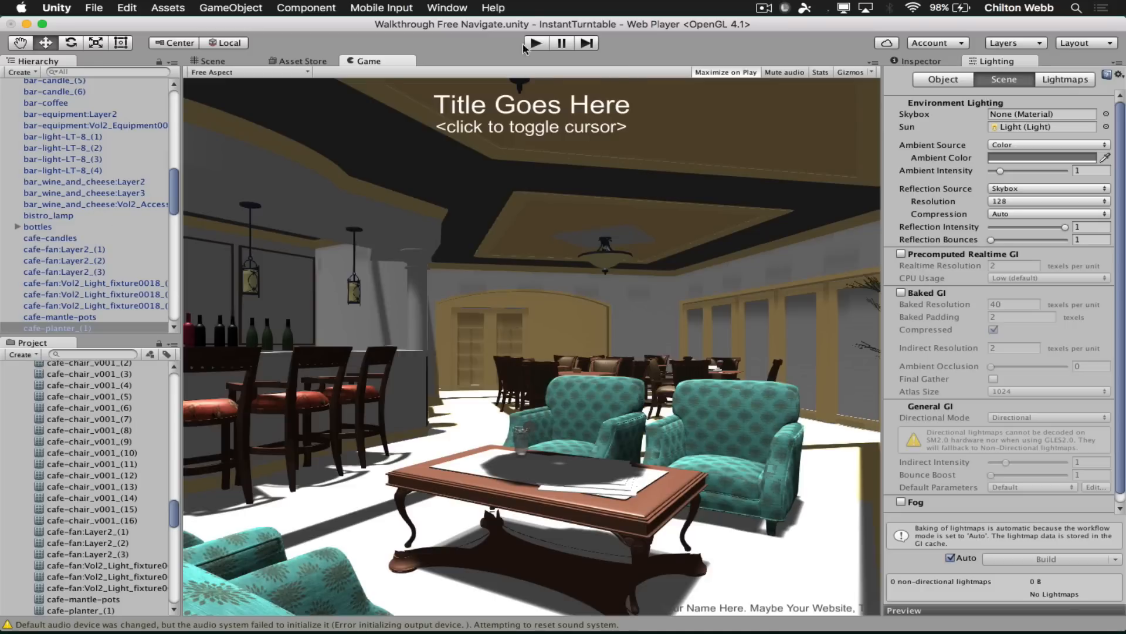
pyautogui.moveTo(369, 266)
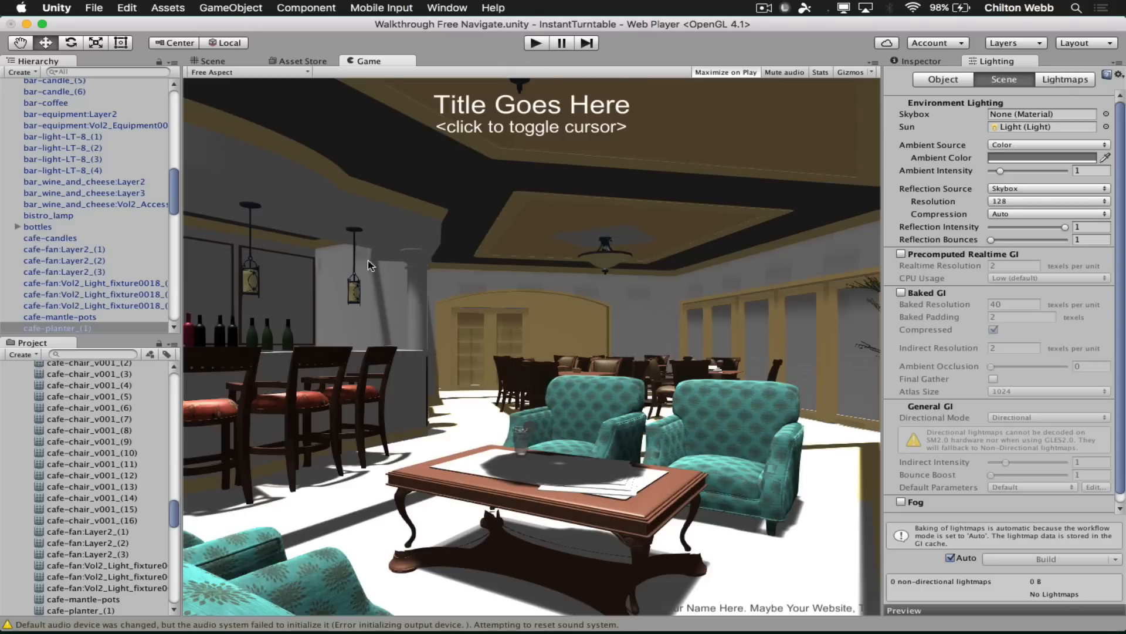
pyautogui.moveTo(92, 163)
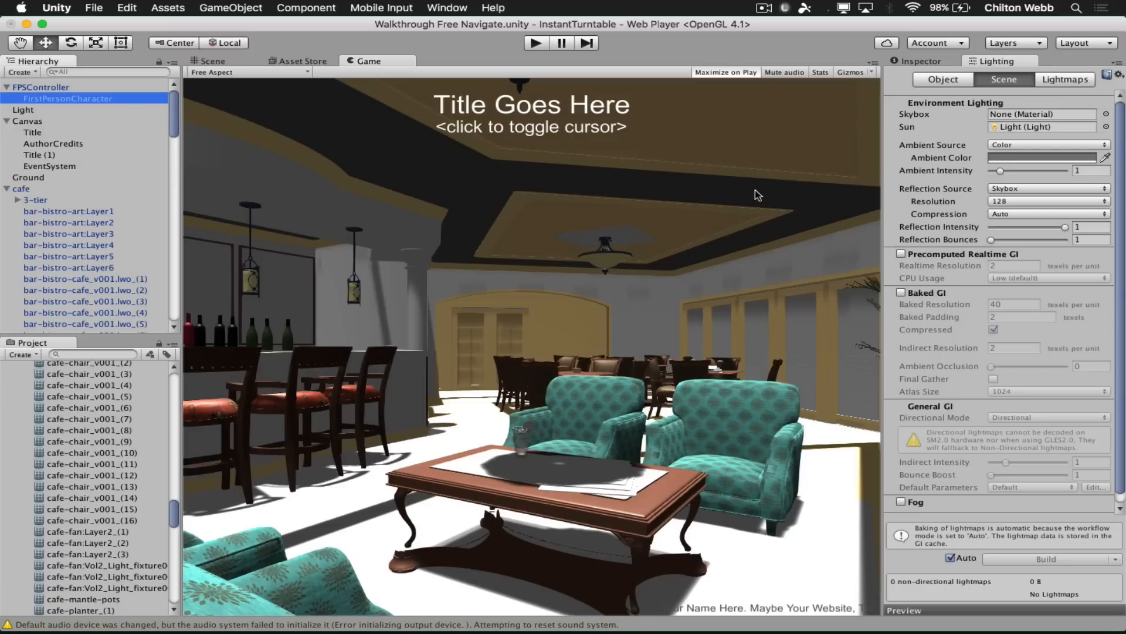
pyautogui.moveTo(106, 99)
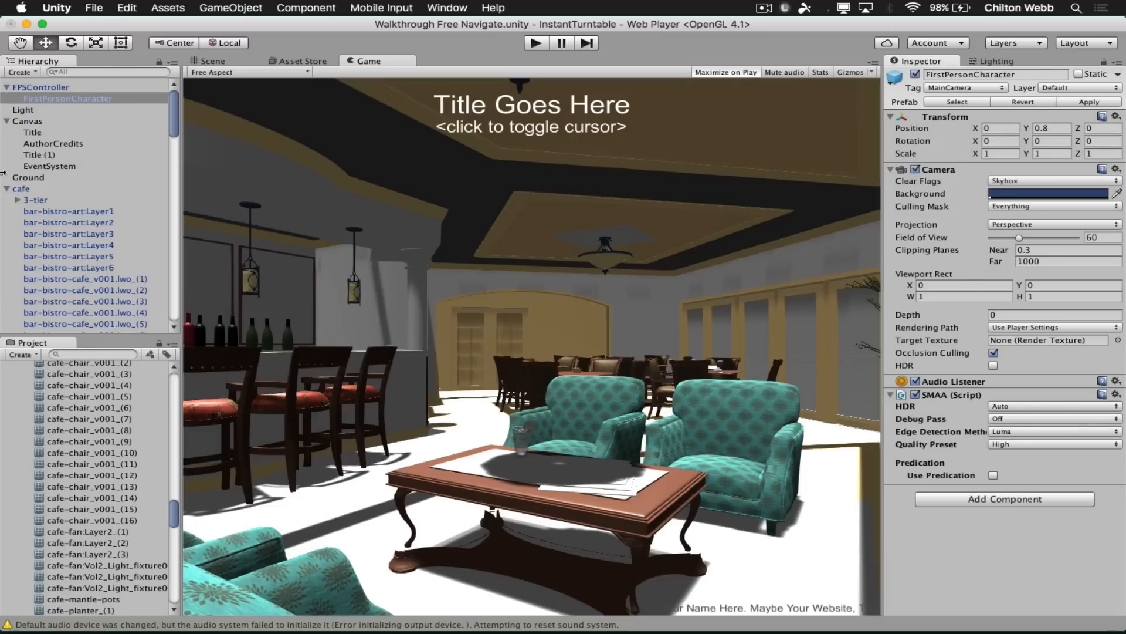
pyautogui.click(41, 87)
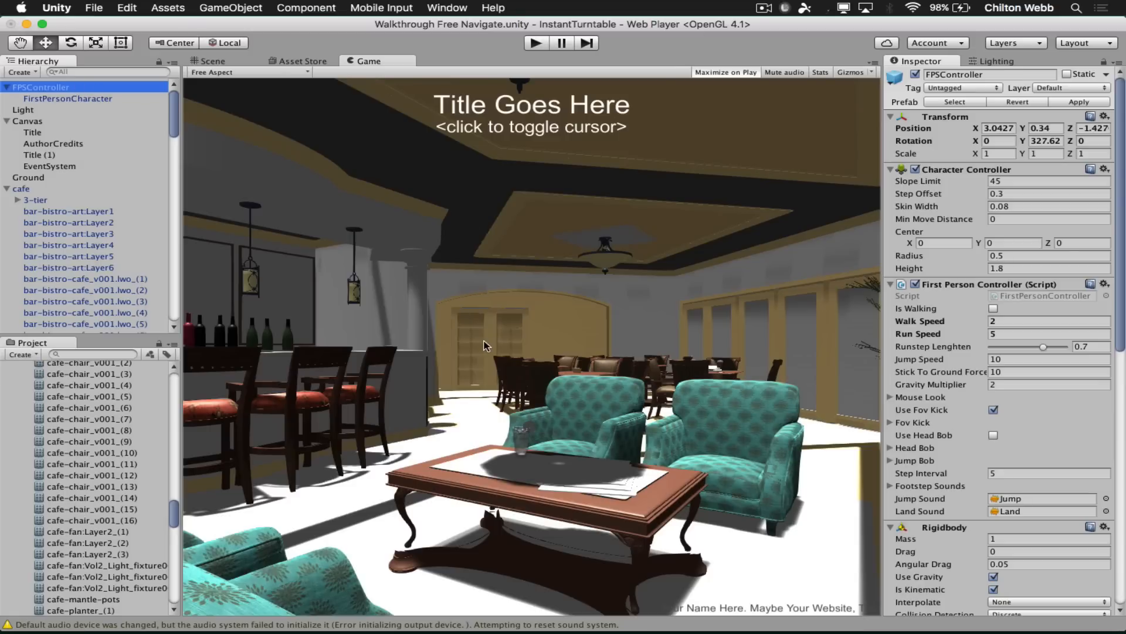
pyautogui.moveTo(32, 110)
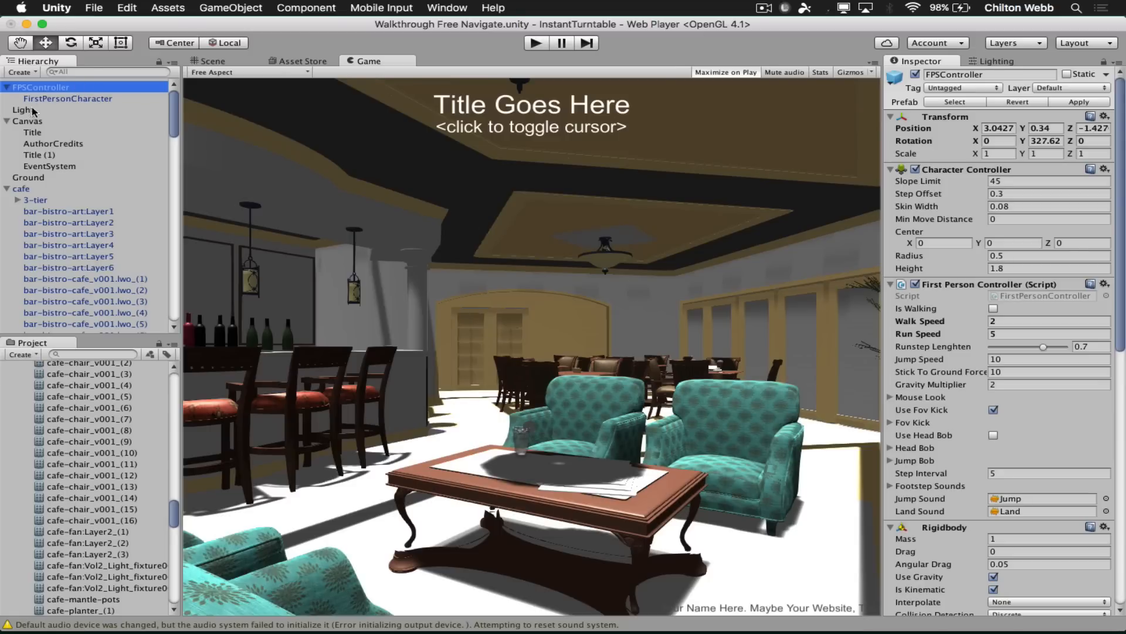
pyautogui.click(68, 99)
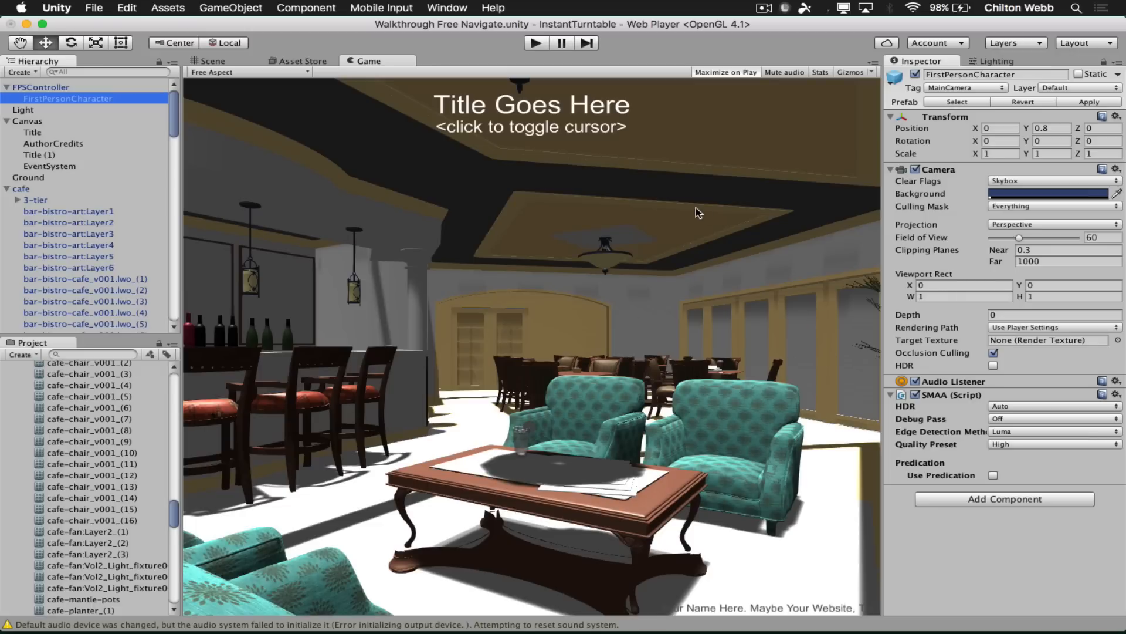
pyautogui.moveTo(922, 209)
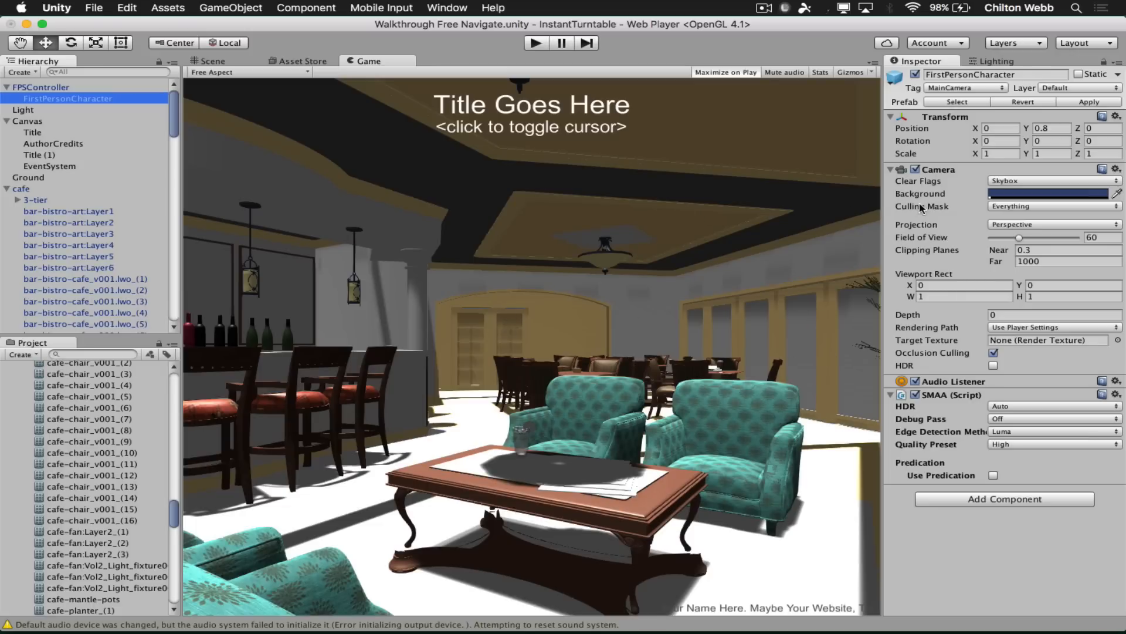
pyautogui.moveTo(1028, 130)
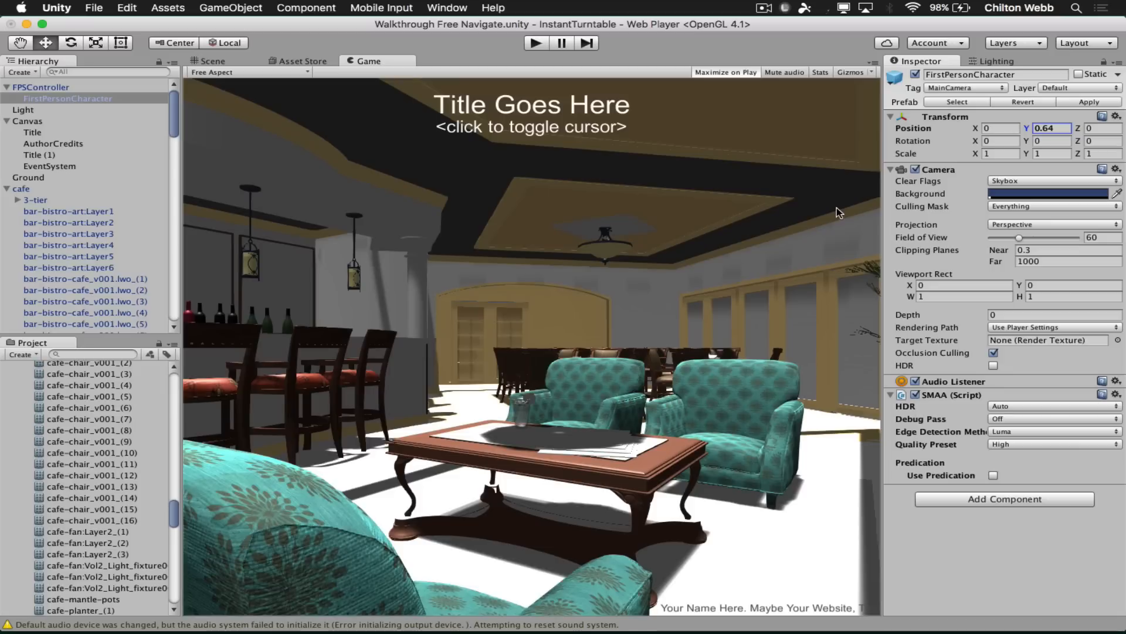
pyautogui.moveTo(564, 223)
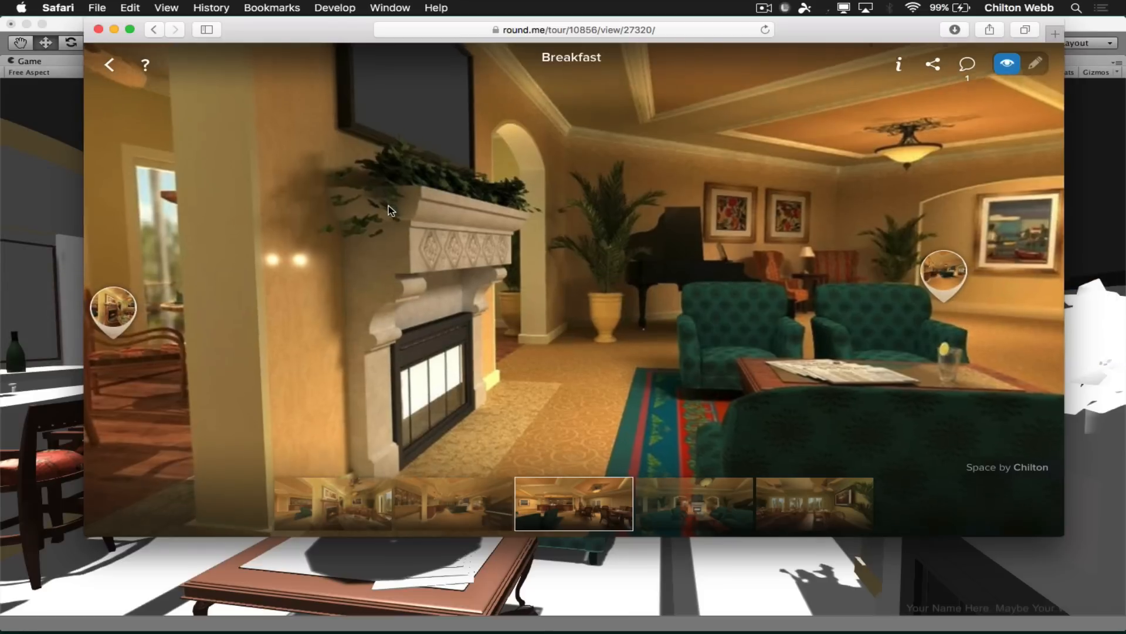
# - Turn the Breakfast panorama slightly to face the fireplace and armchairs
pyautogui.moveTo(388, 211); pyautogui.dragTo(442, 256)
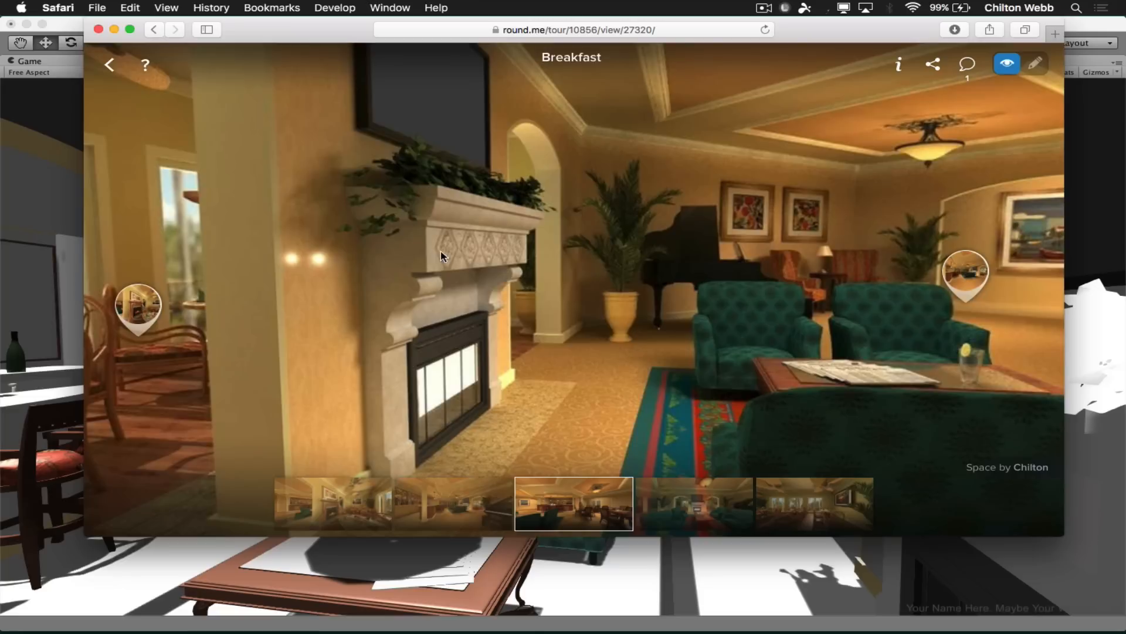
pyautogui.moveTo(525, 250)
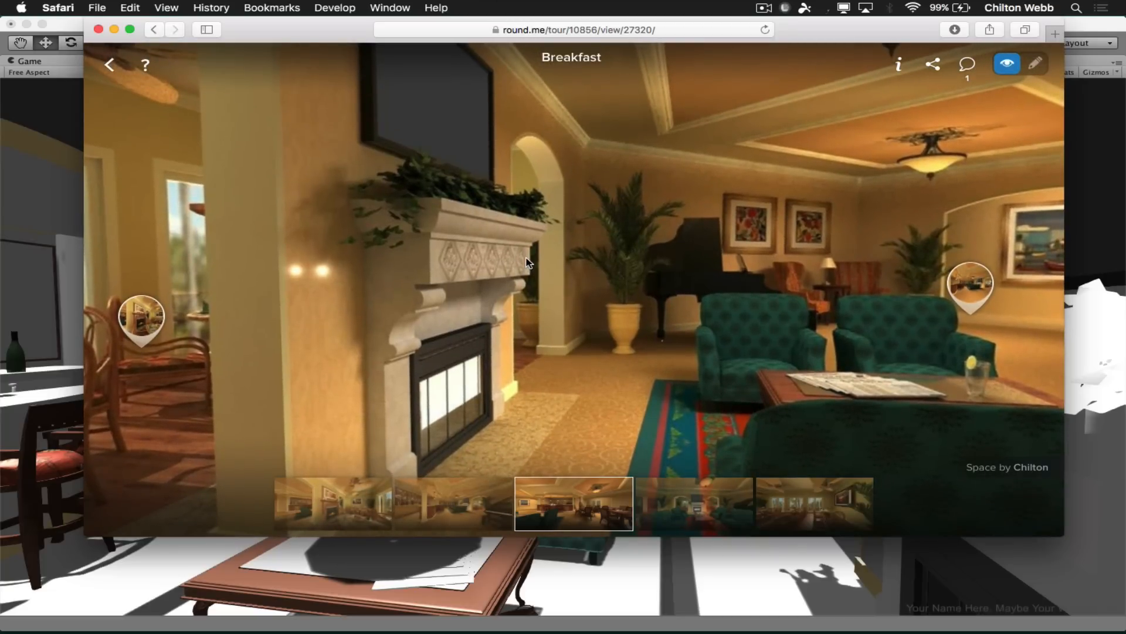
pyautogui.moveTo(503, 259)
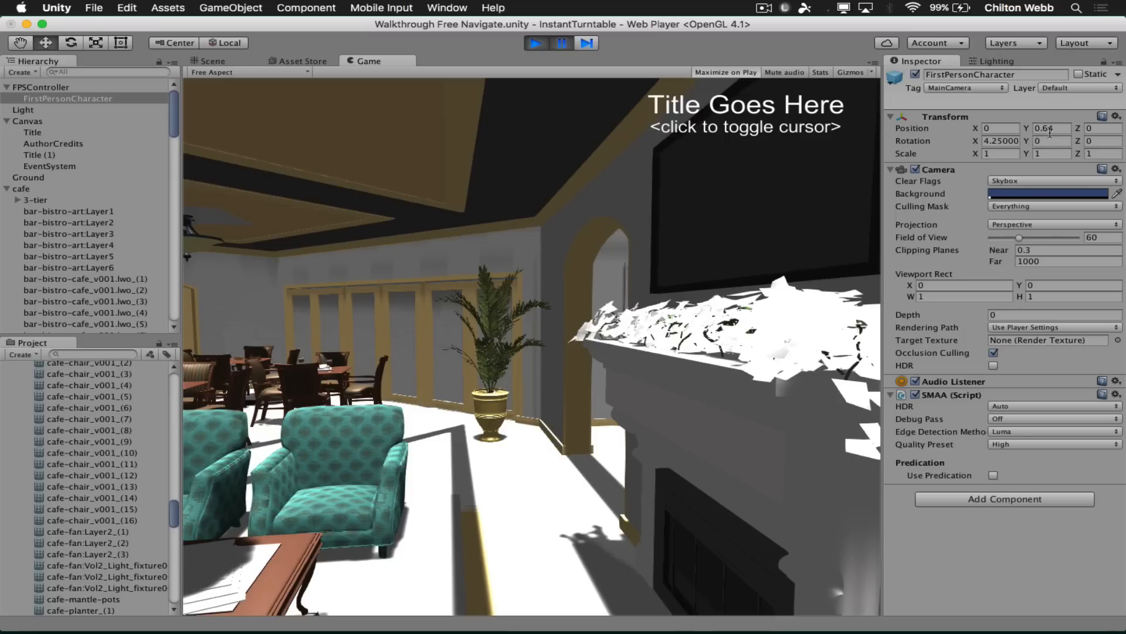
# - Test camera height 0.21 and 8° tilt in Play mode, then paste those values after stopping
pyautogui.click(1052, 128)
pyautogui.write('0.21')
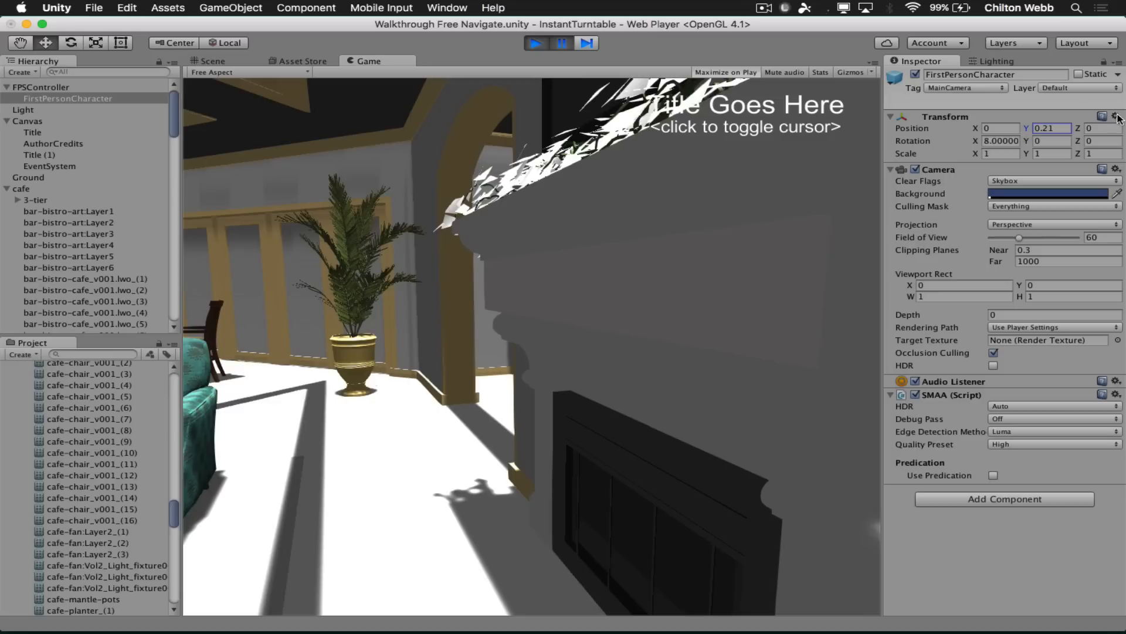
pyautogui.click(1116, 117)
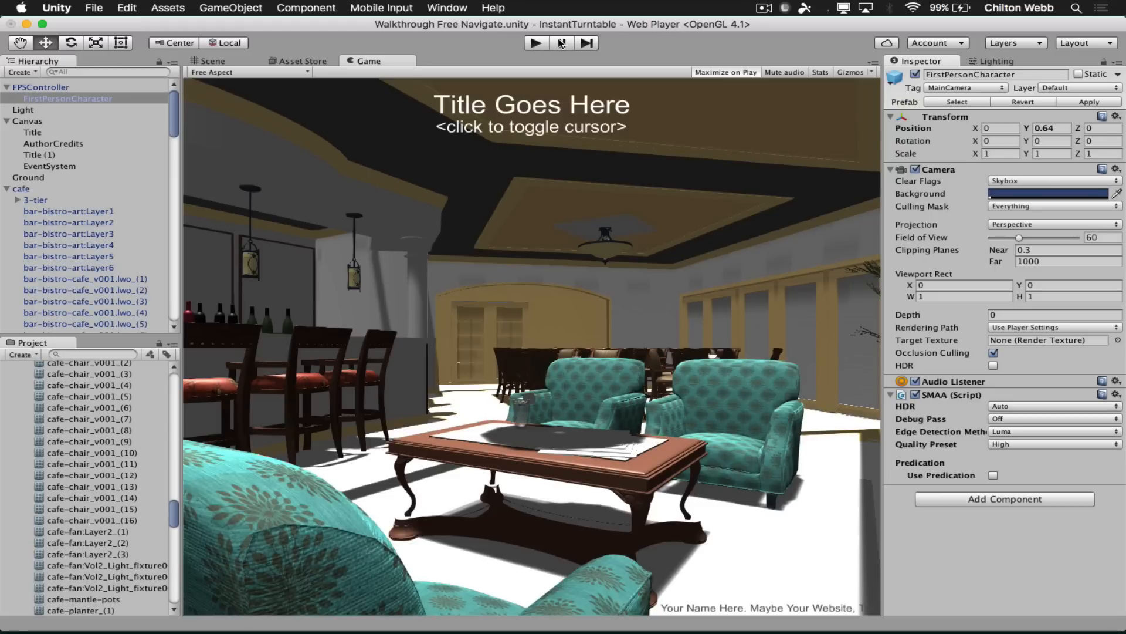
pyautogui.click(535, 43)
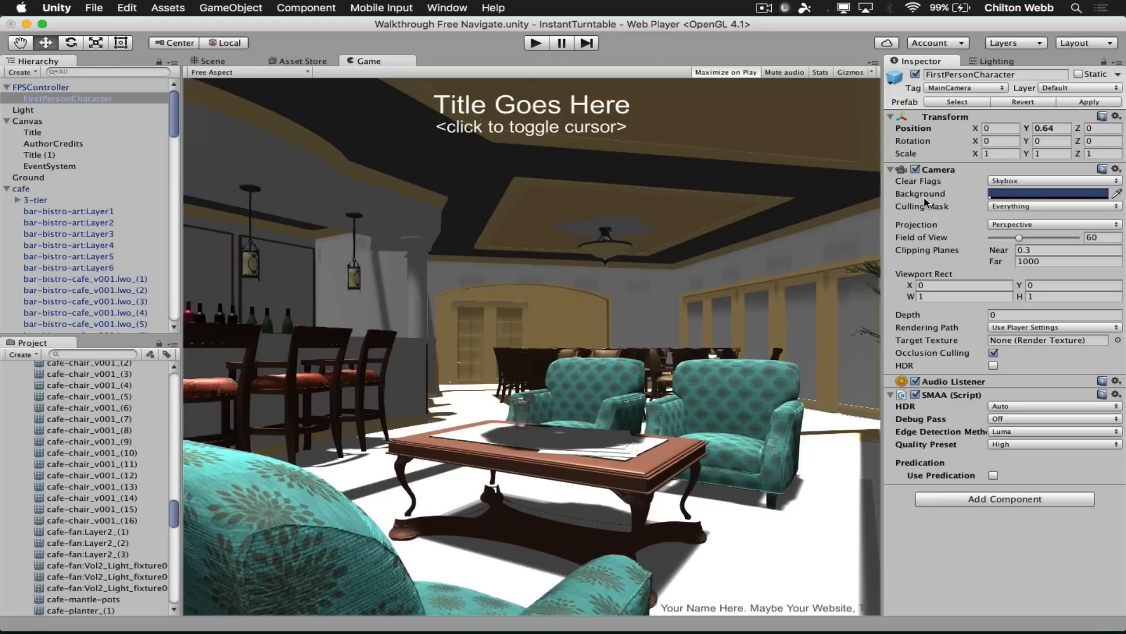
pyautogui.moveTo(1115, 121)
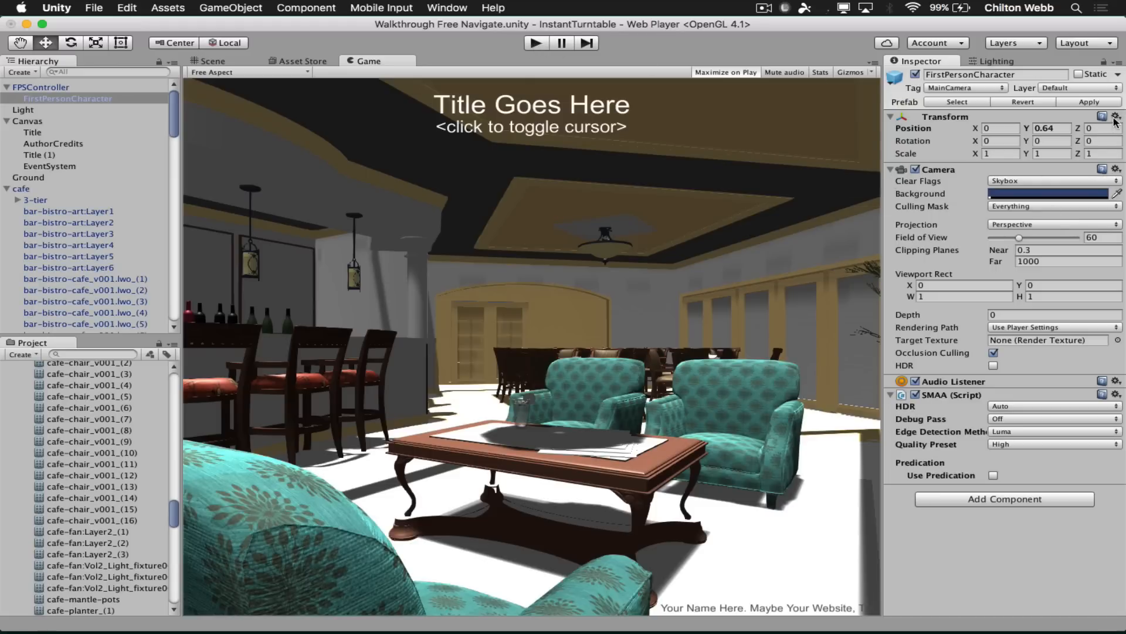
pyautogui.click(1116, 116)
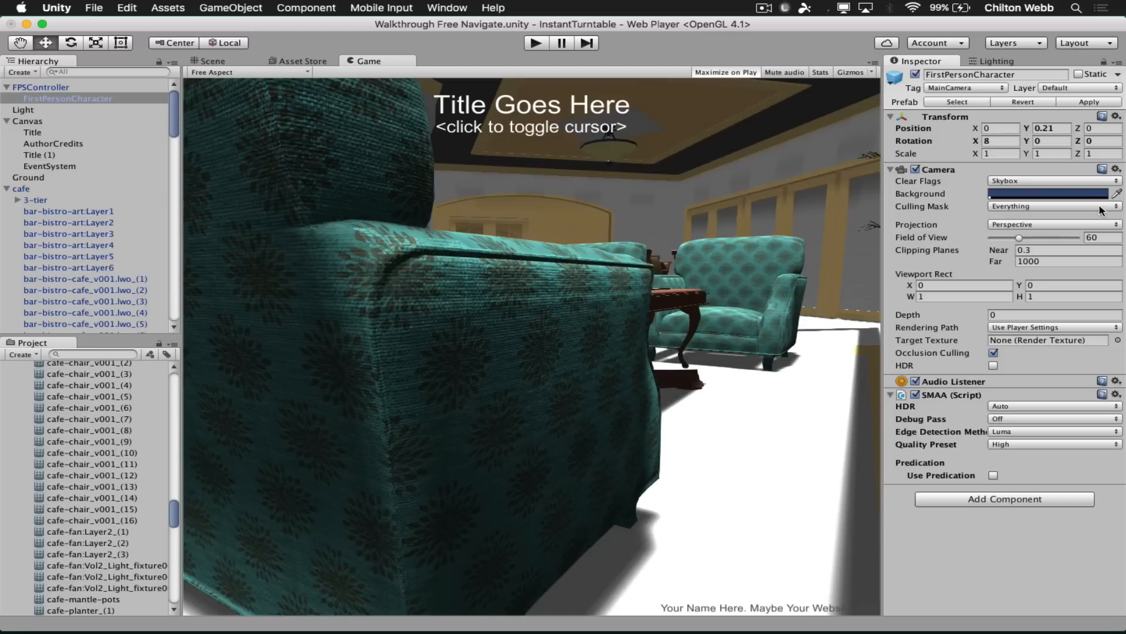
pyautogui.moveTo(640, 320)
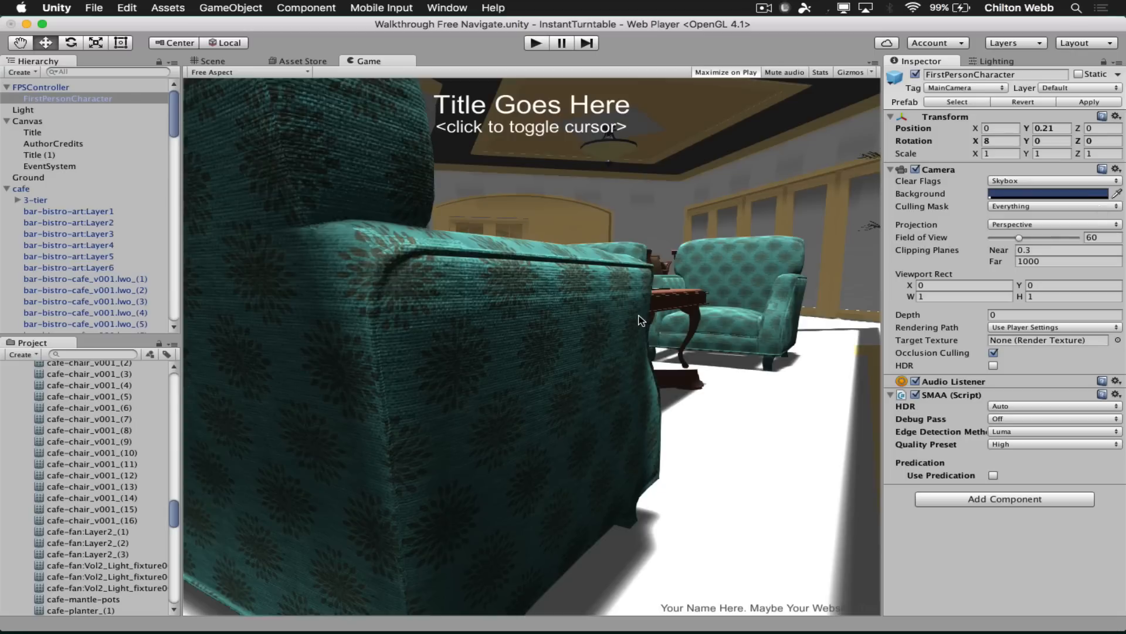
pyautogui.moveTo(643, 280)
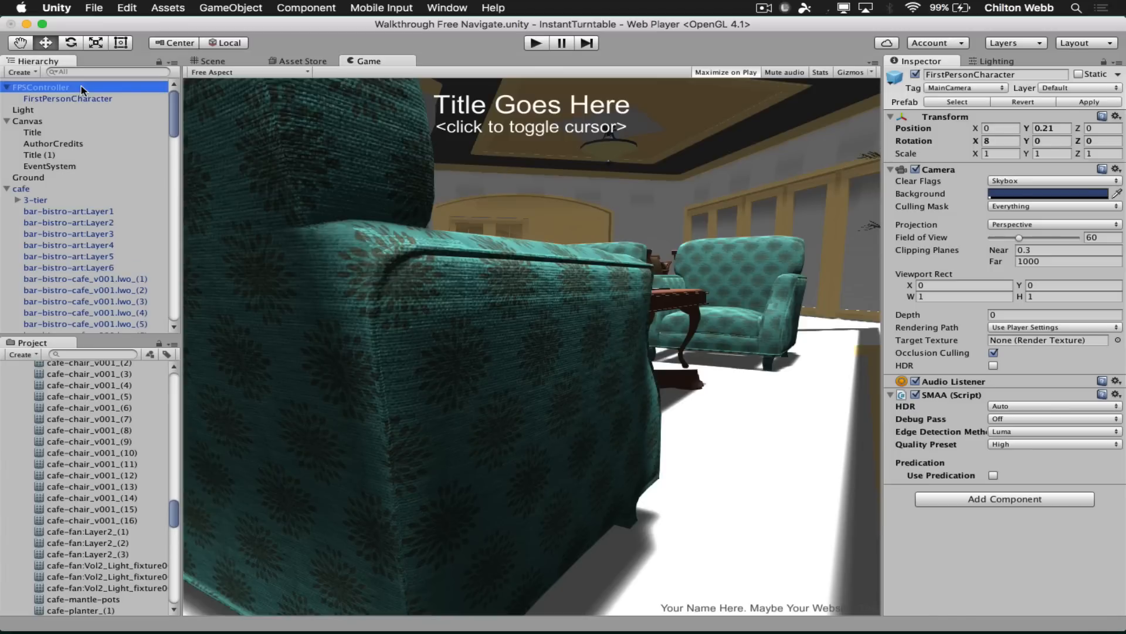
# - Set FPSController's Transform Position Y to 0.937 and return to the Game view
pyautogui.click(41, 86)
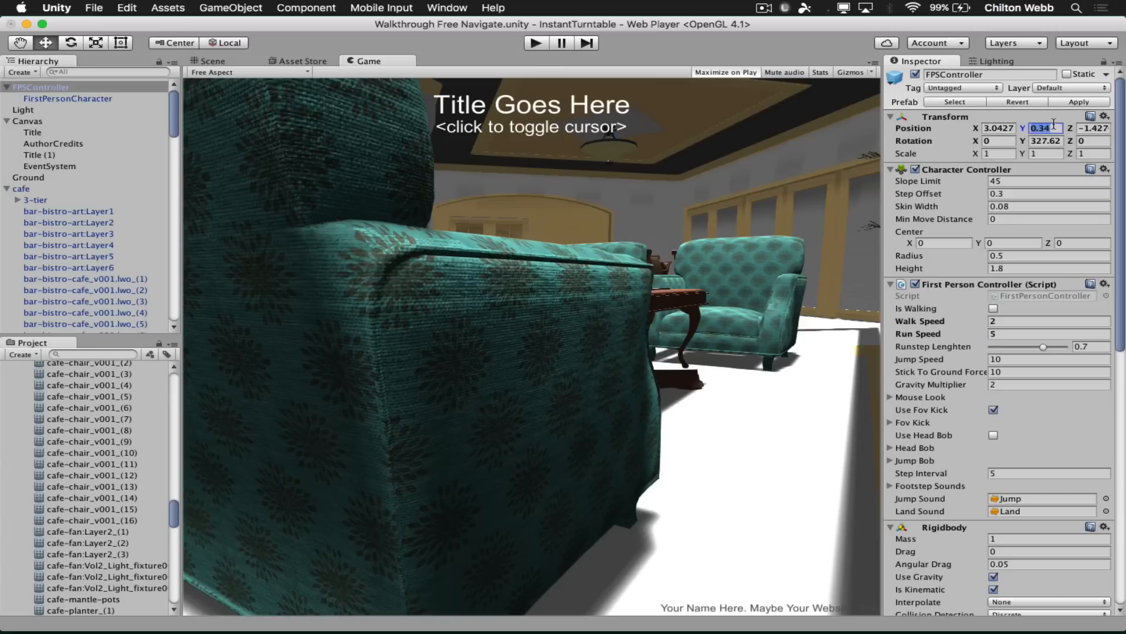
pyautogui.write('0')
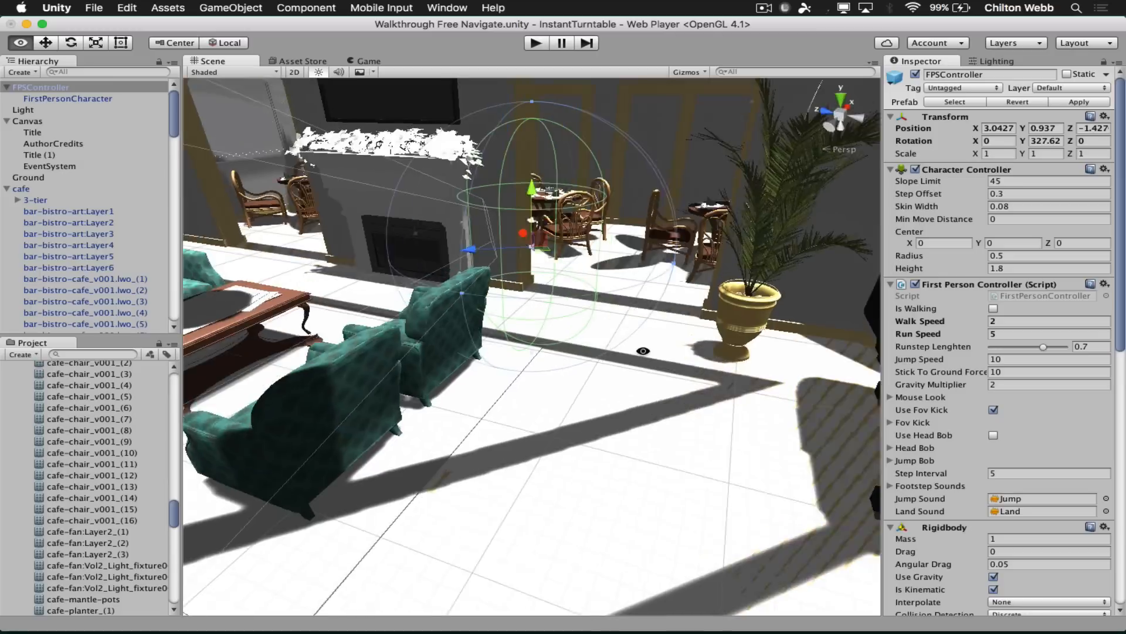
pyautogui.click(368, 61)
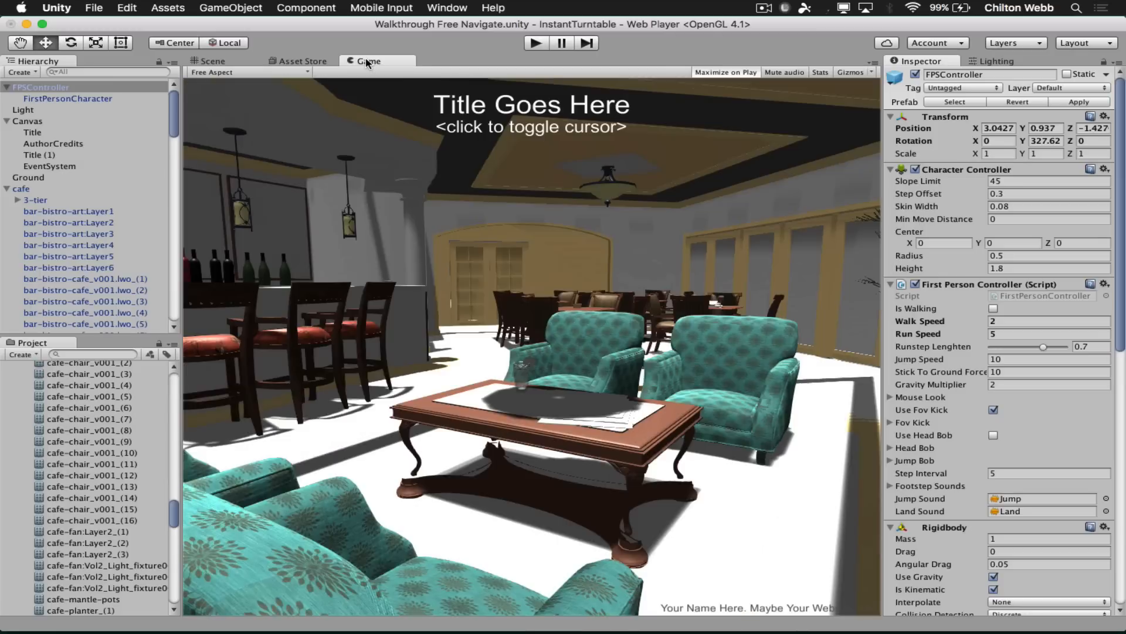